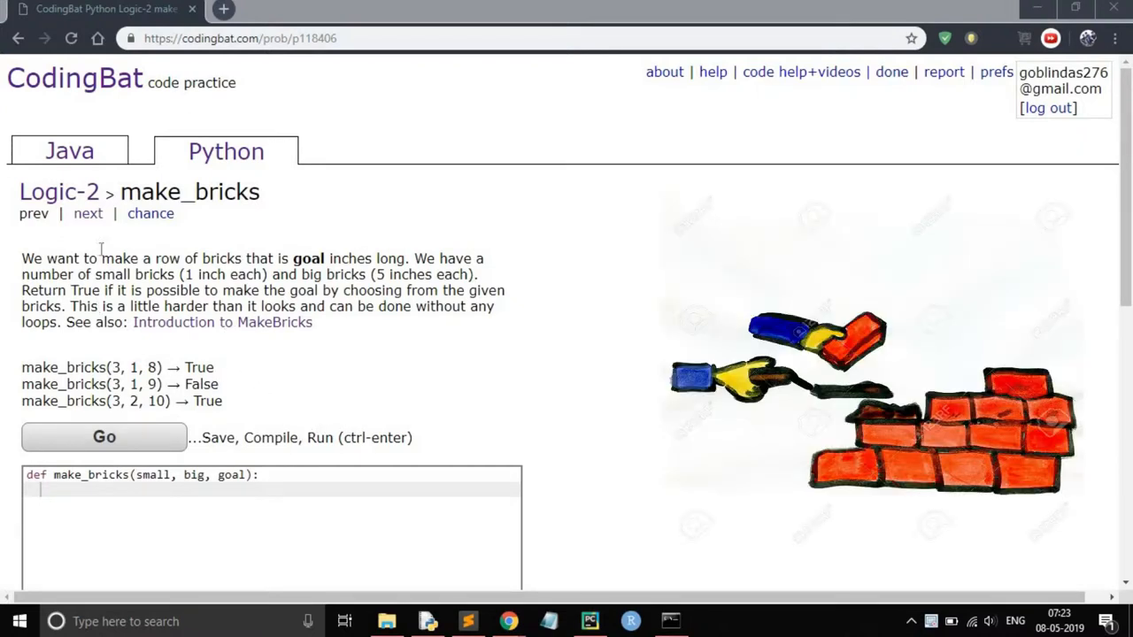
mouse_move(193, 244)
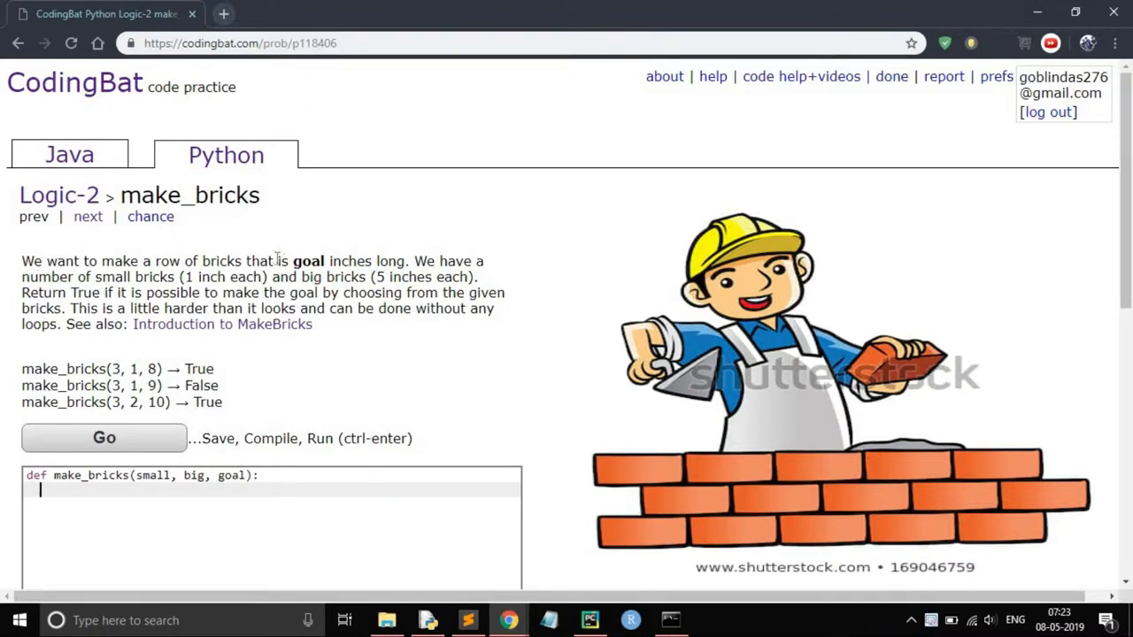
Highlight the goal-length phrase and the big-brick size in the problem statement
left_click_drag(276, 262, 407, 262)
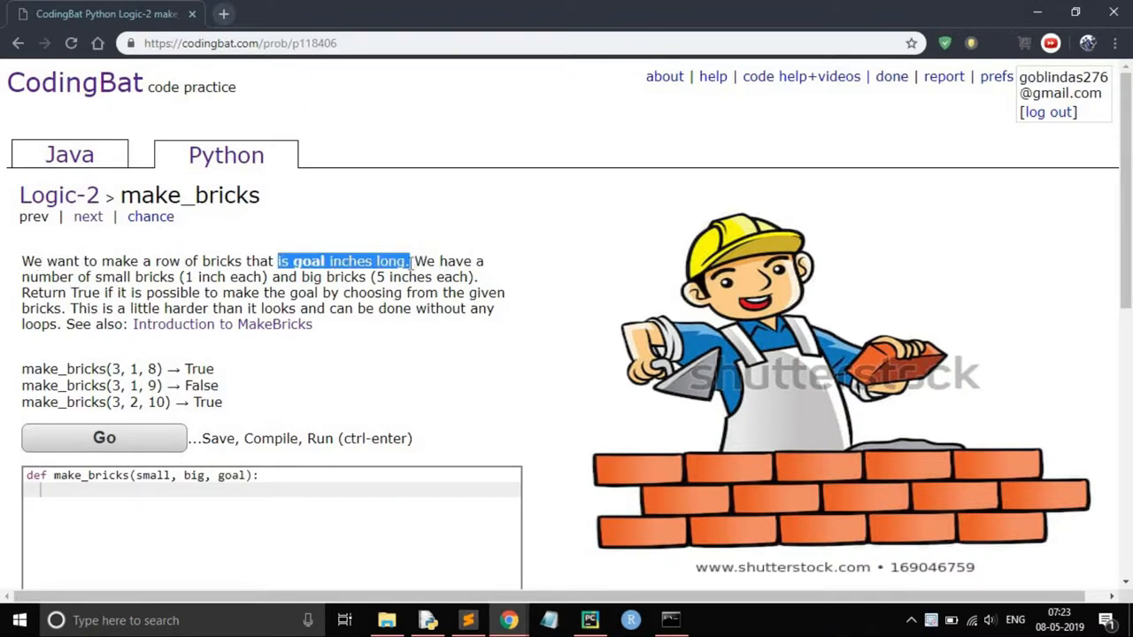
double_click(132, 276)
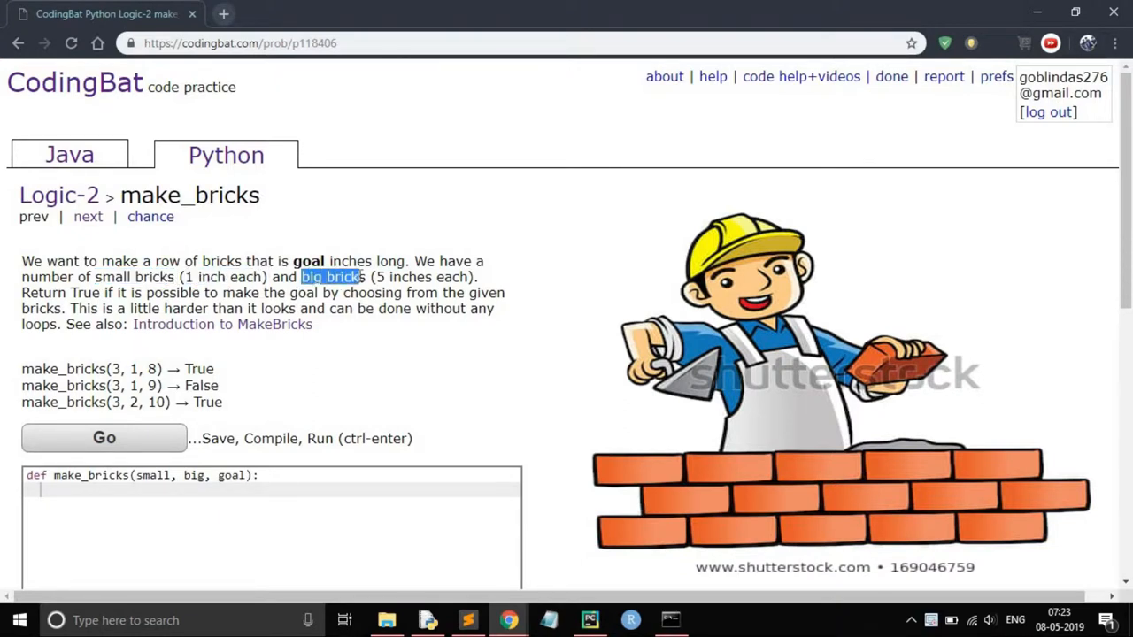
double_click(407, 276)
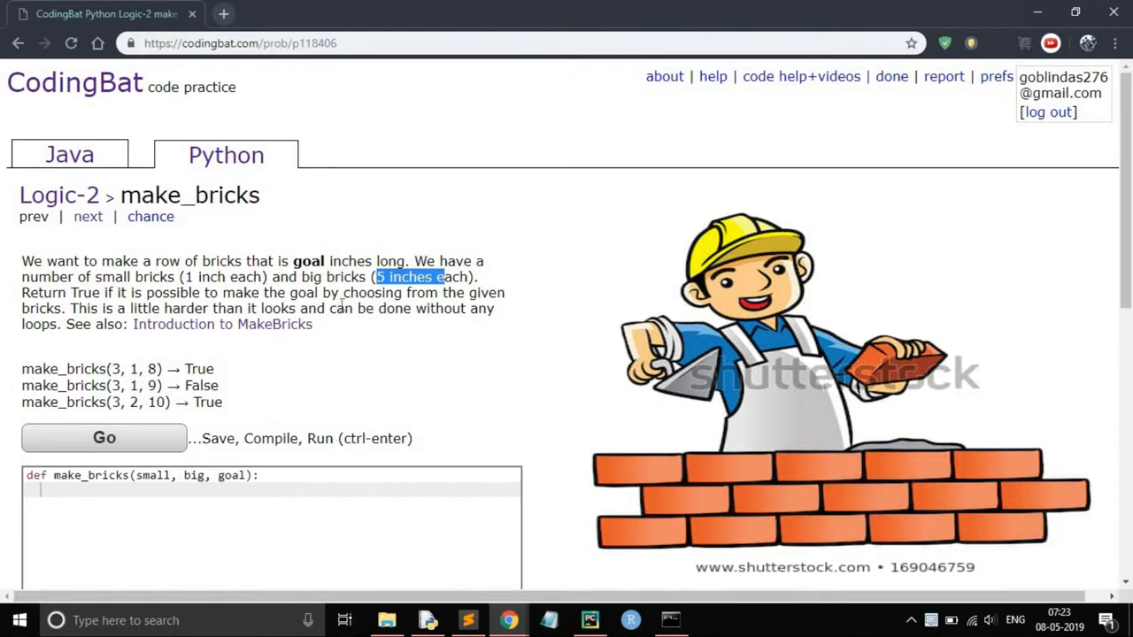
mouse_move(174, 326)
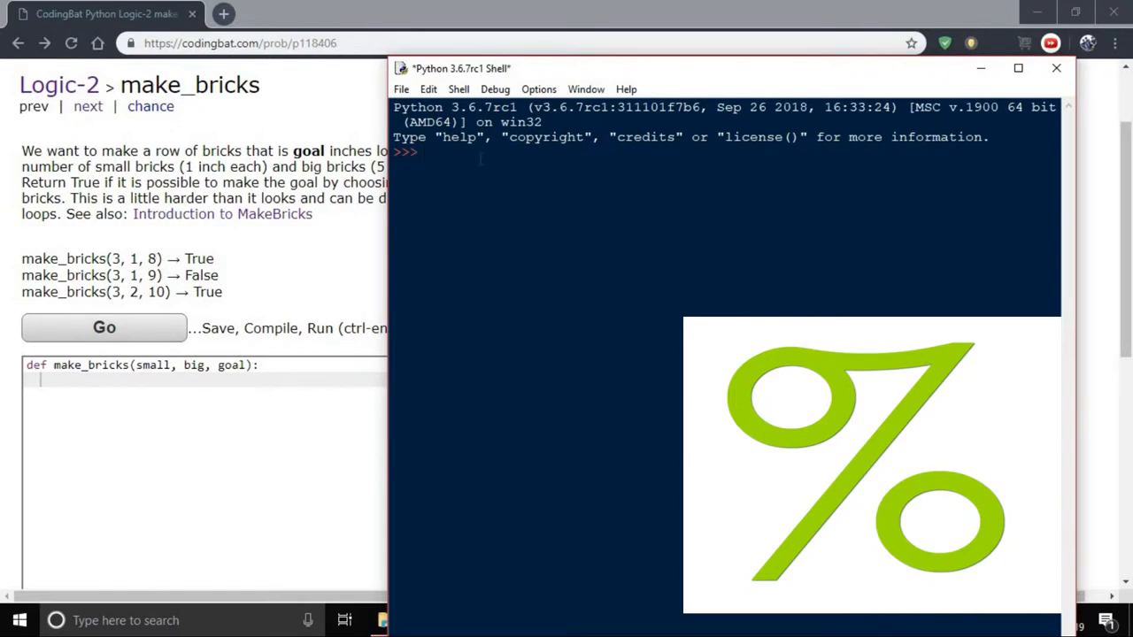
Evaluate 8 % 5, 9 % 5 and 10 % 5 in the IDLE shell, getting 3, 4 and 0
type("8")
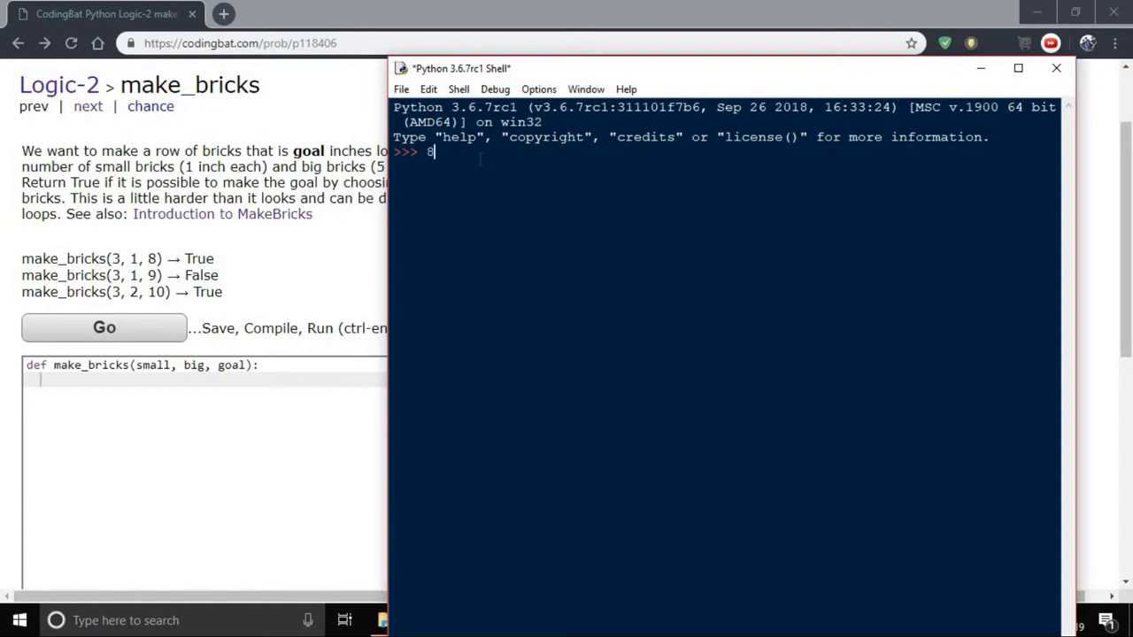
type("%")
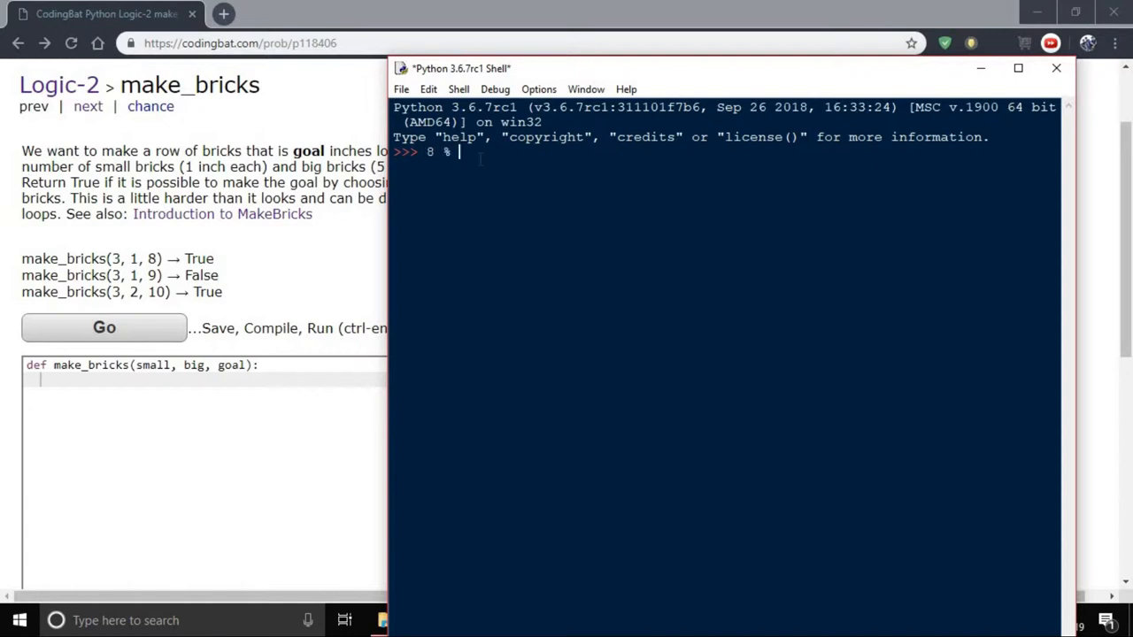
type("5")
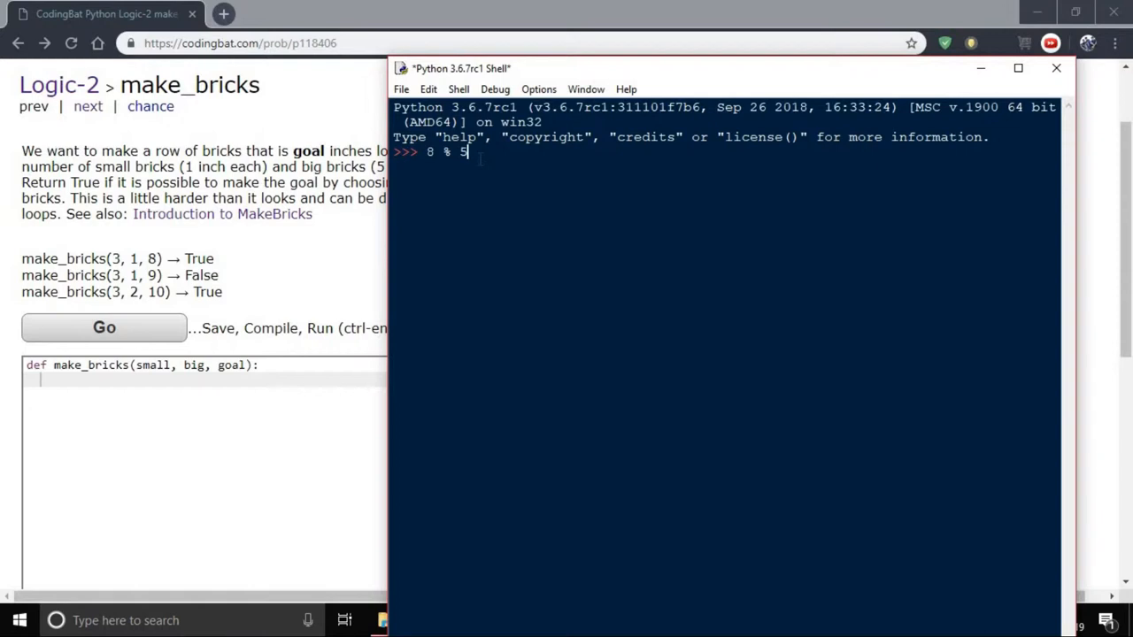
key("Return")
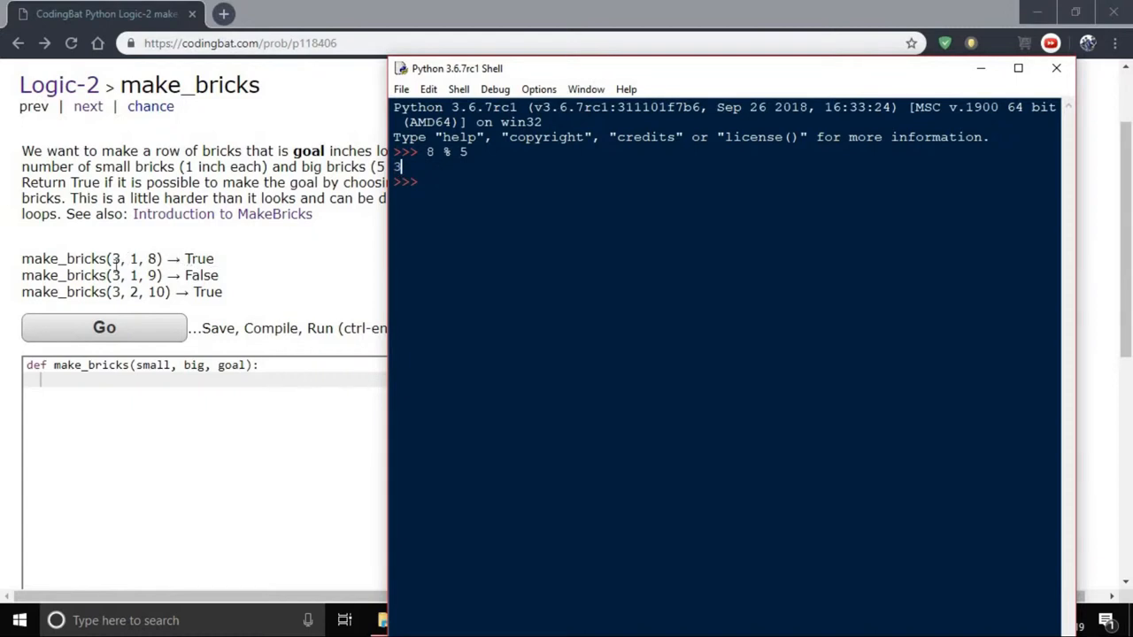
key("Return")
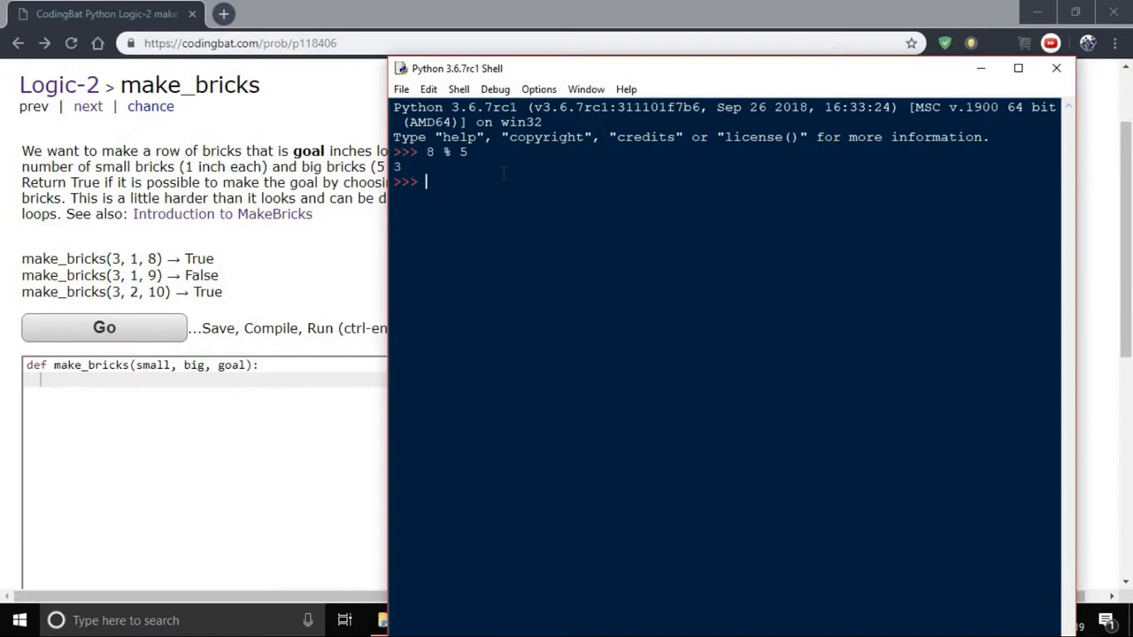
type("9 %")
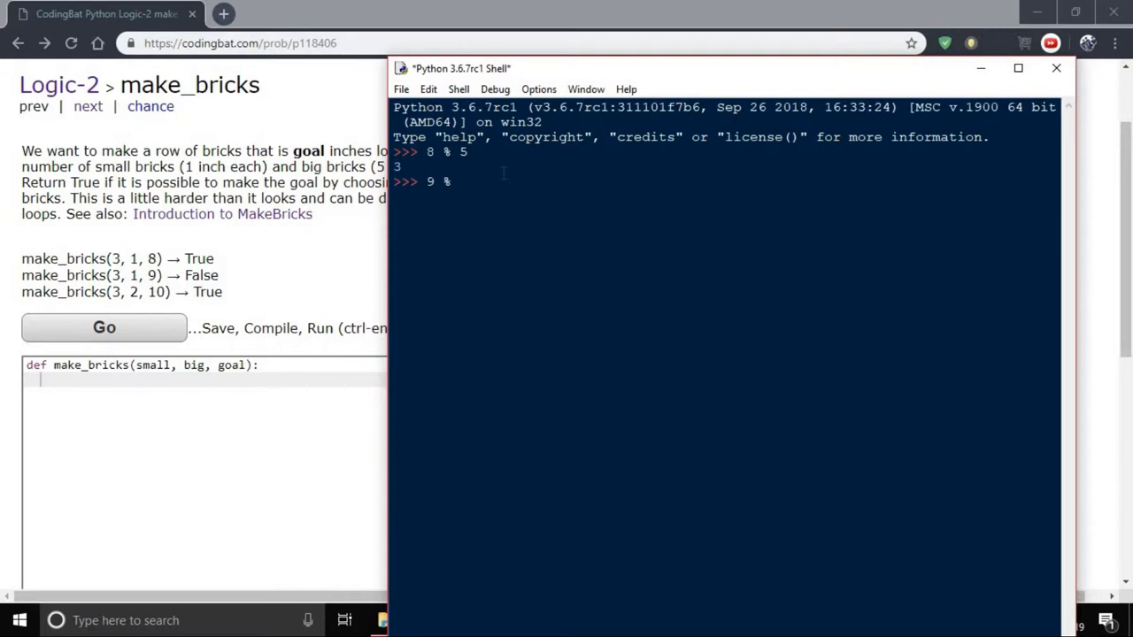
key("Return")
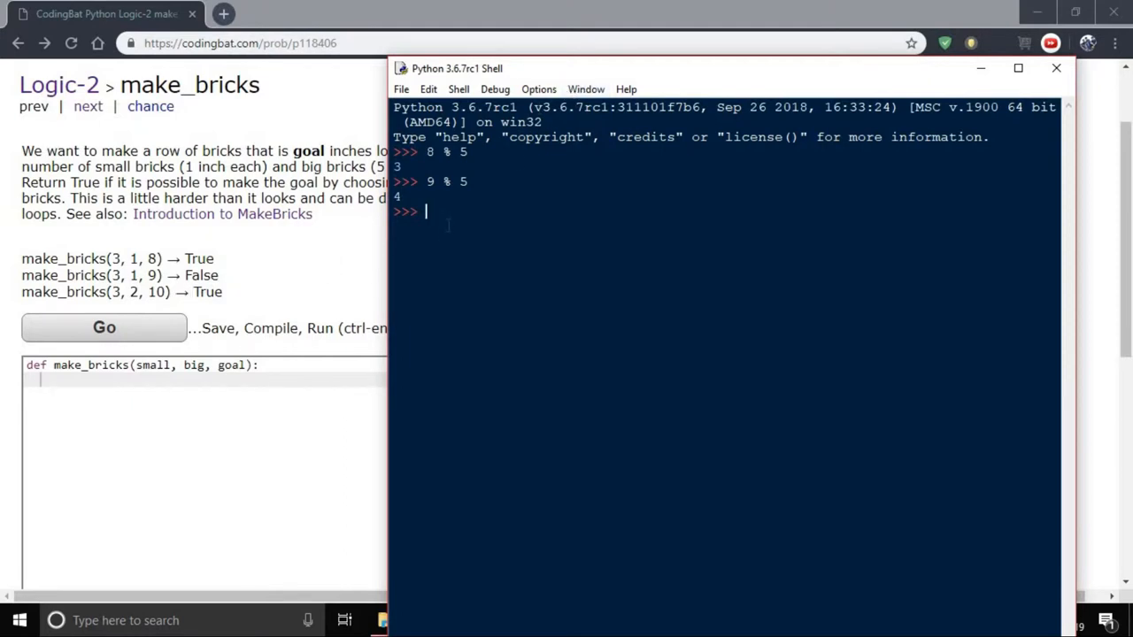
type("10")
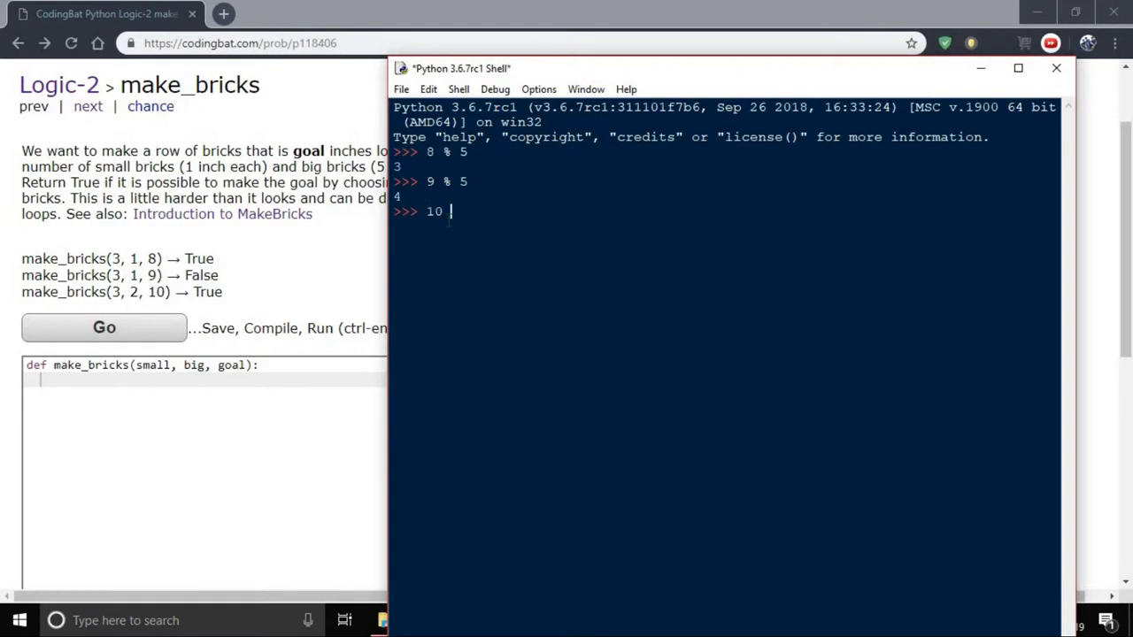
key("Return")
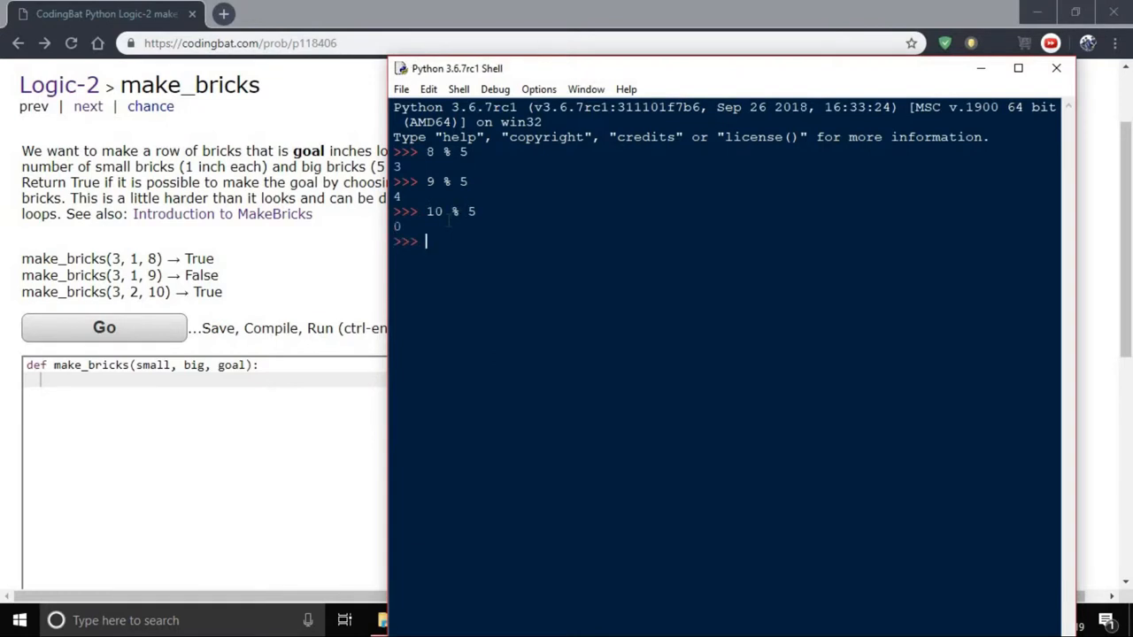
mouse_move(513, 80)
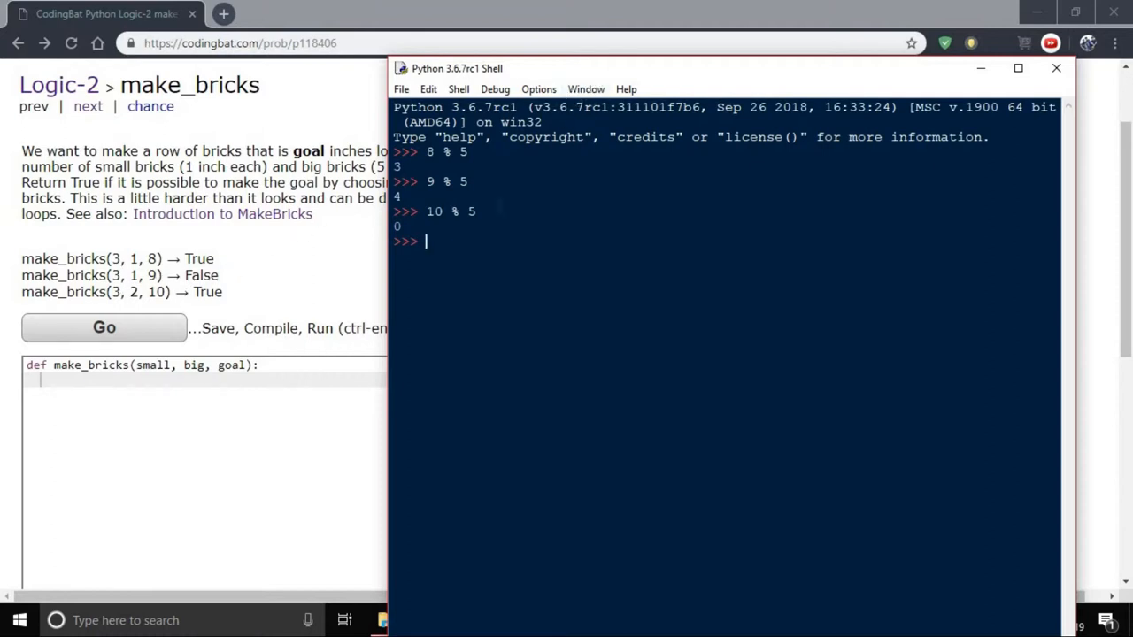
mouse_move(269, 273)
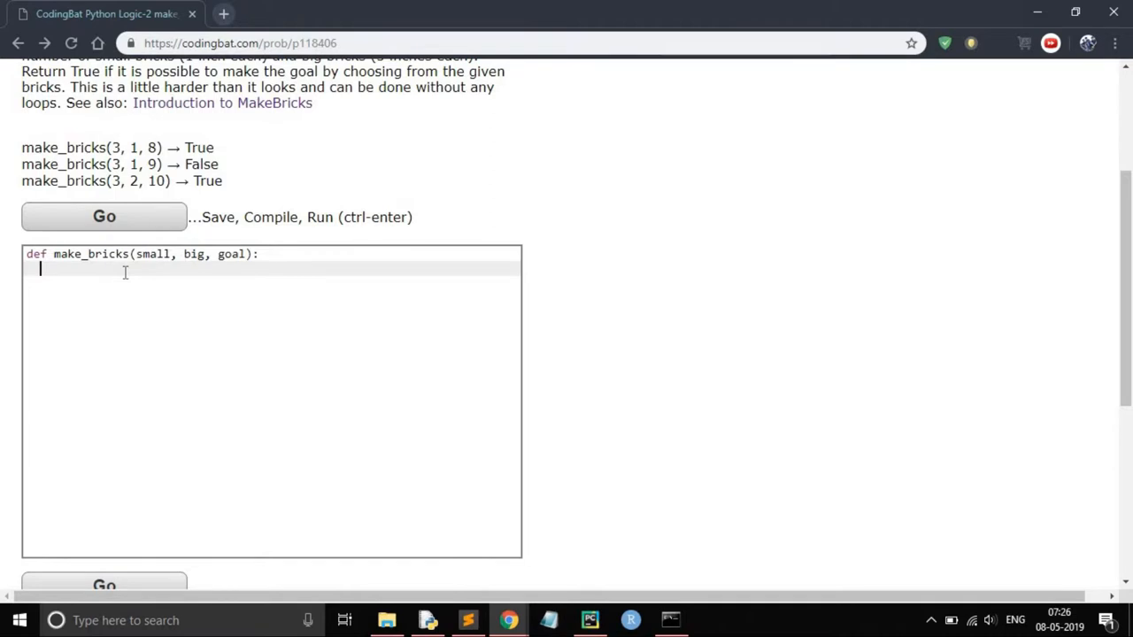
Add the line rem = goal % 5 to make_bricks
type("rem =")
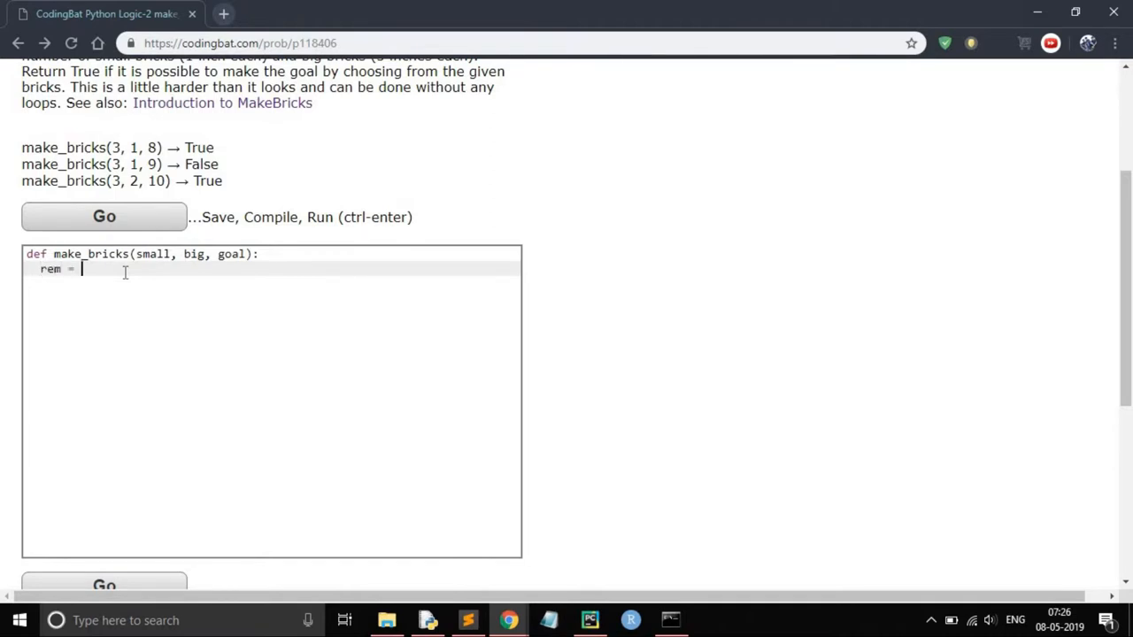
type("goal")
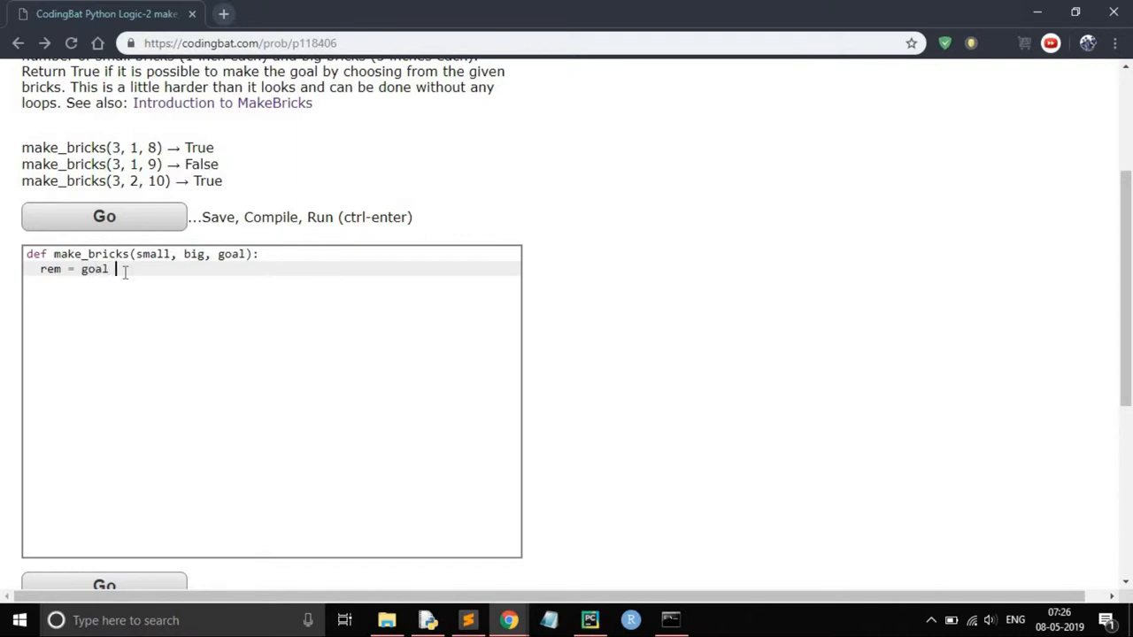
type("%5")
type("if")
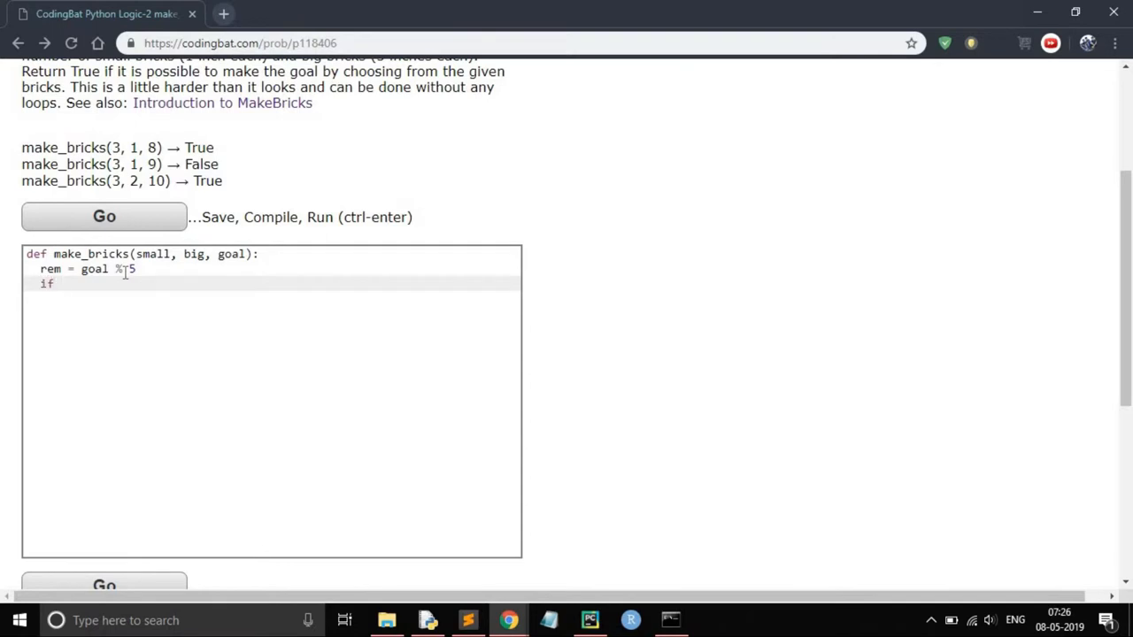
Add 'if small >= rem:' with 'return True' indented beneath it
type("rem")
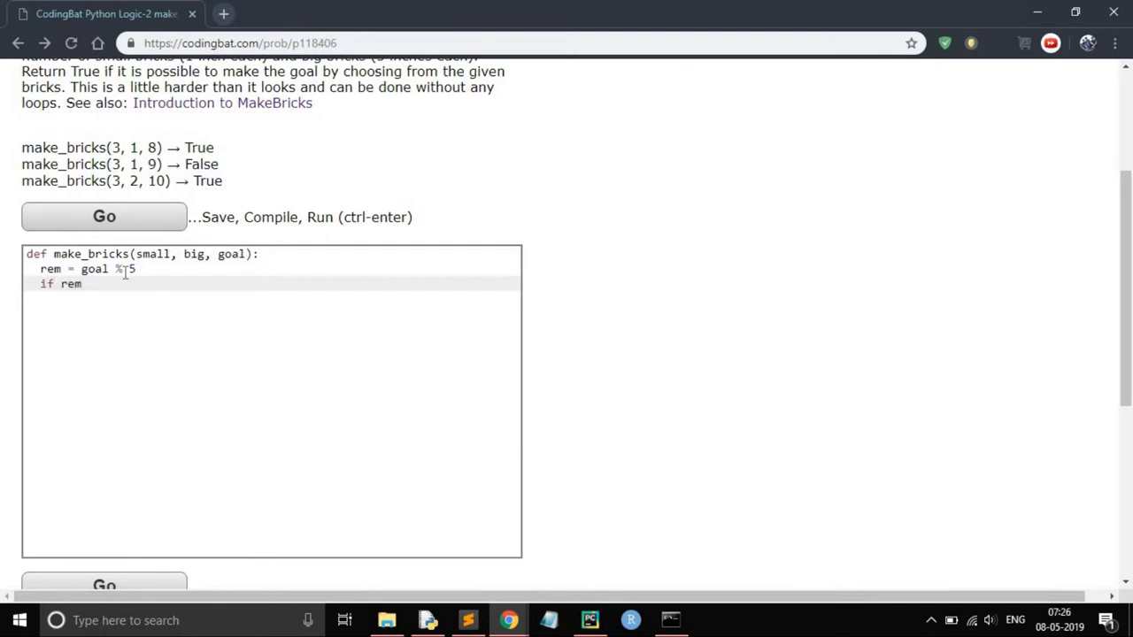
type("<")
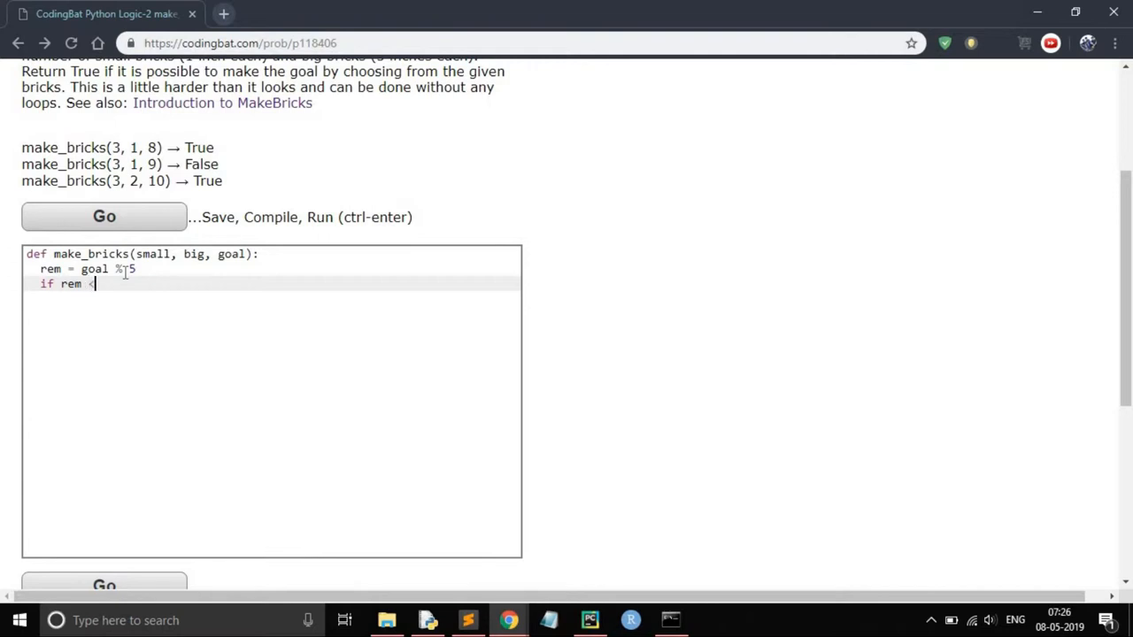
key("Backspace")
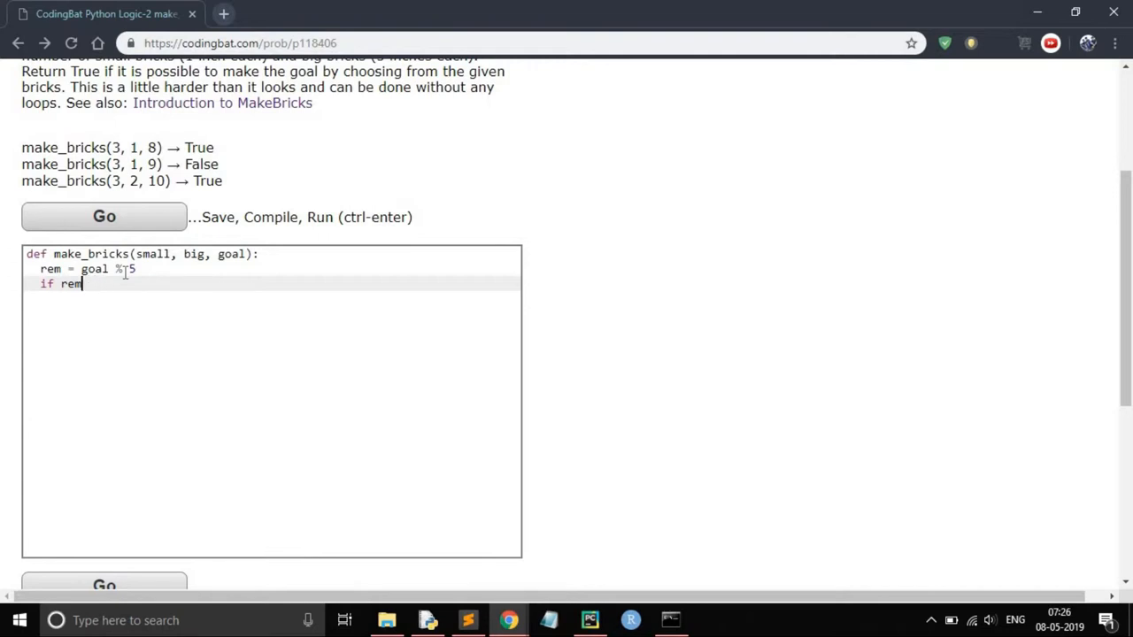
type("small >=")
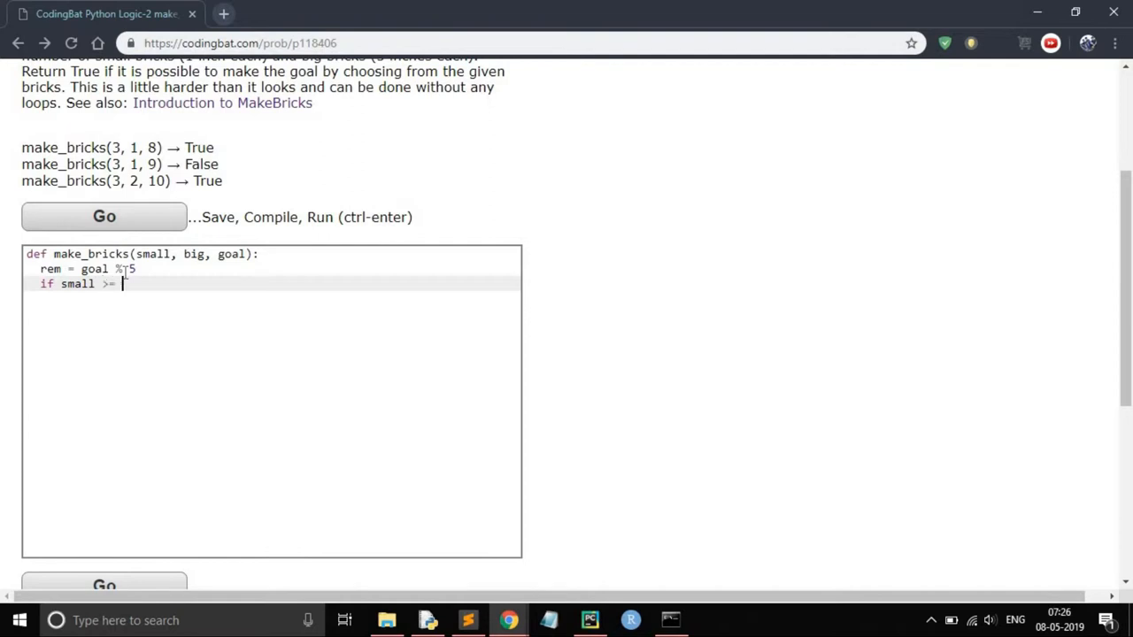
type("rem:")
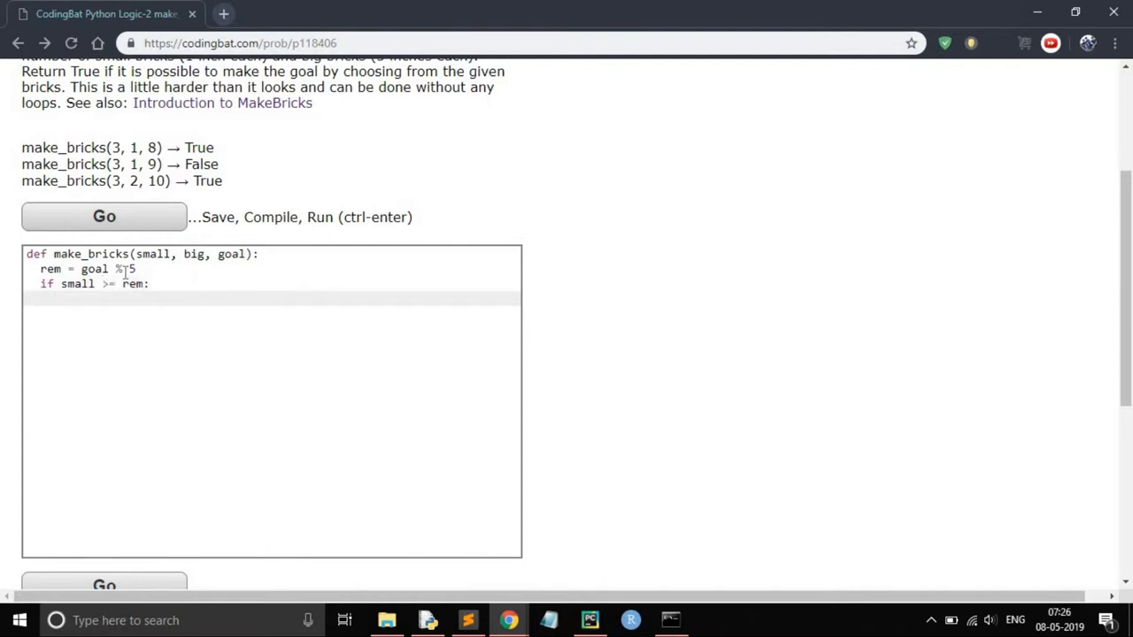
type("ret")
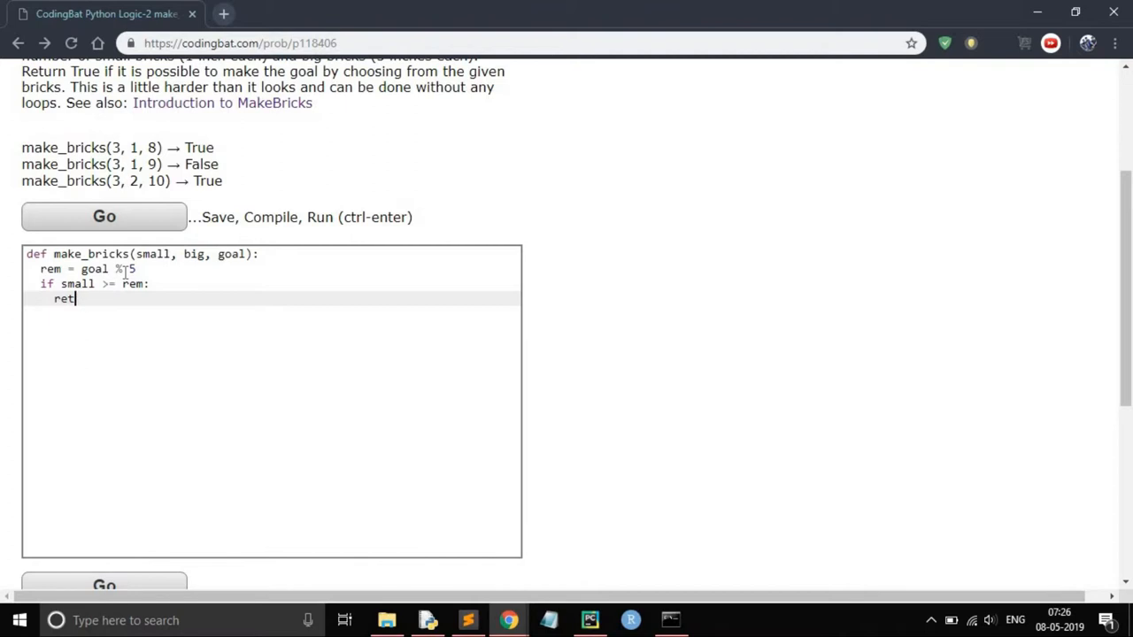
type("urn Tr")
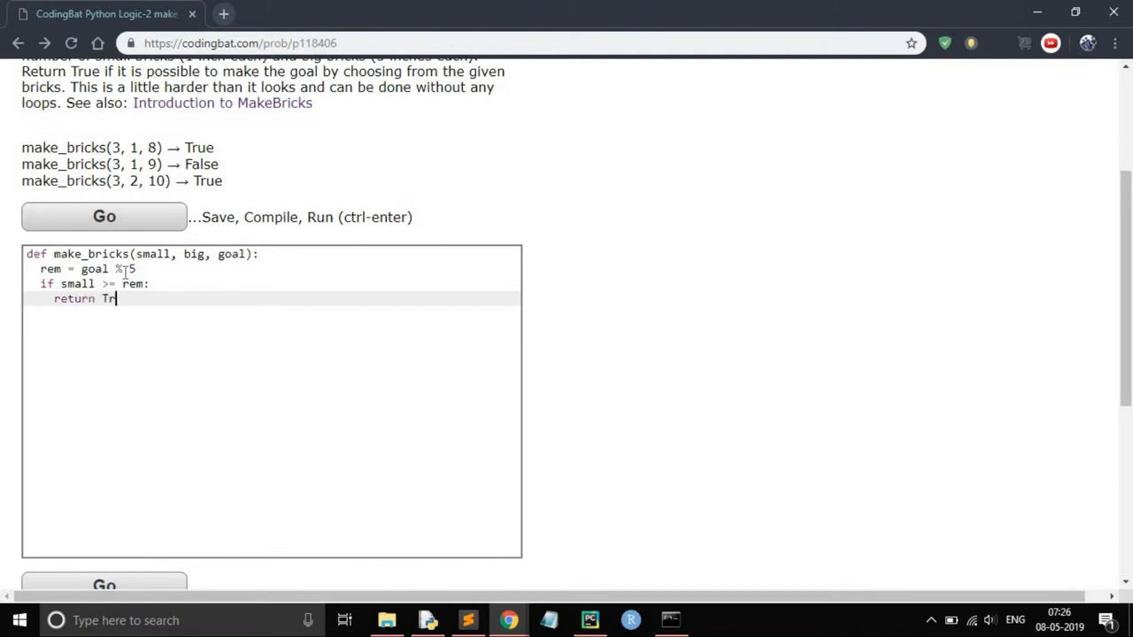
type("ue")
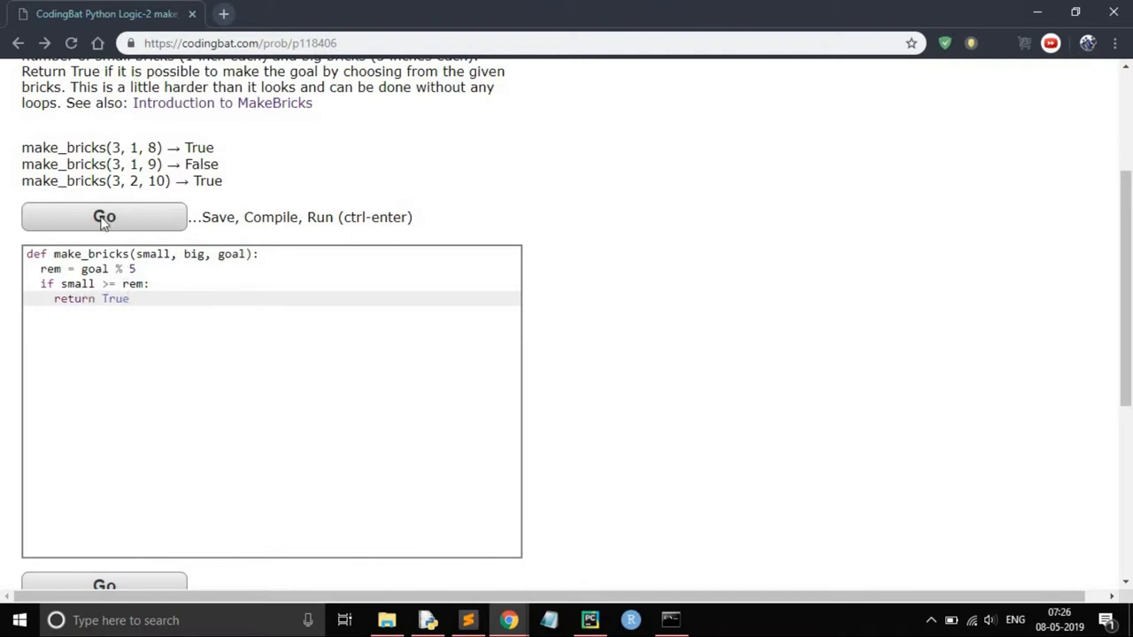
End make_bricks with 'return False' and run the tests with Go
left_click(102, 216)
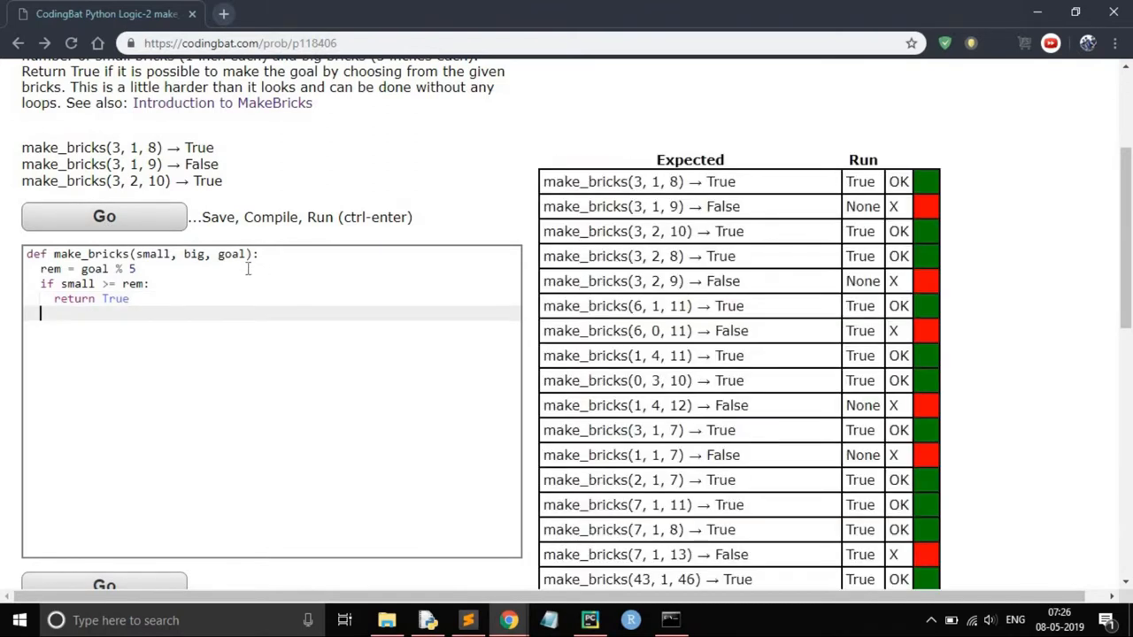
type("retrun")
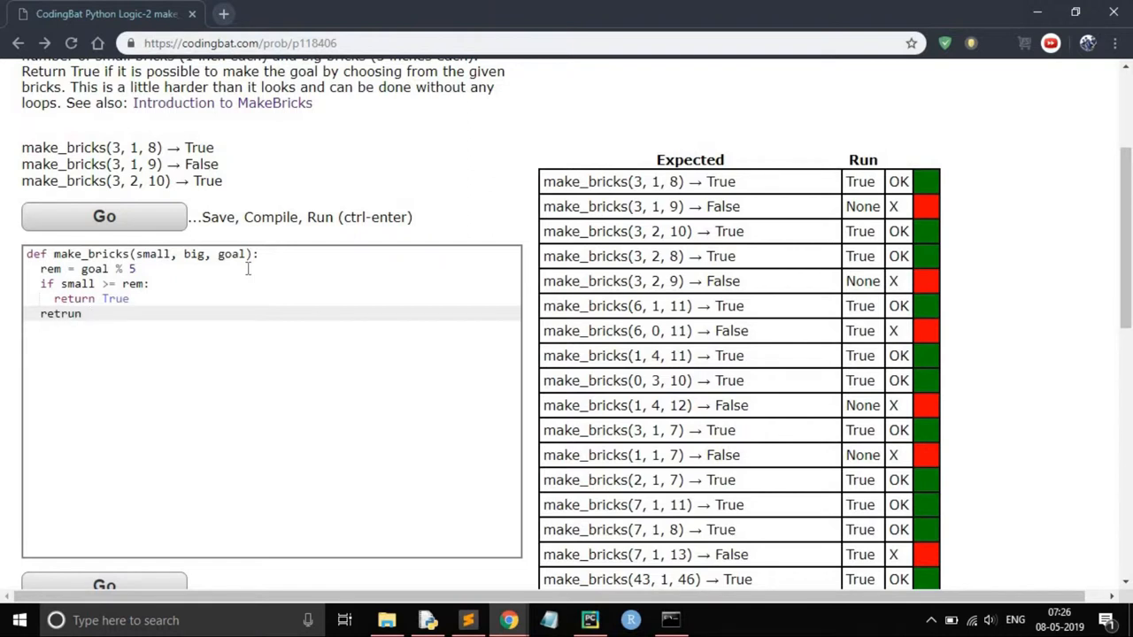
type("return")
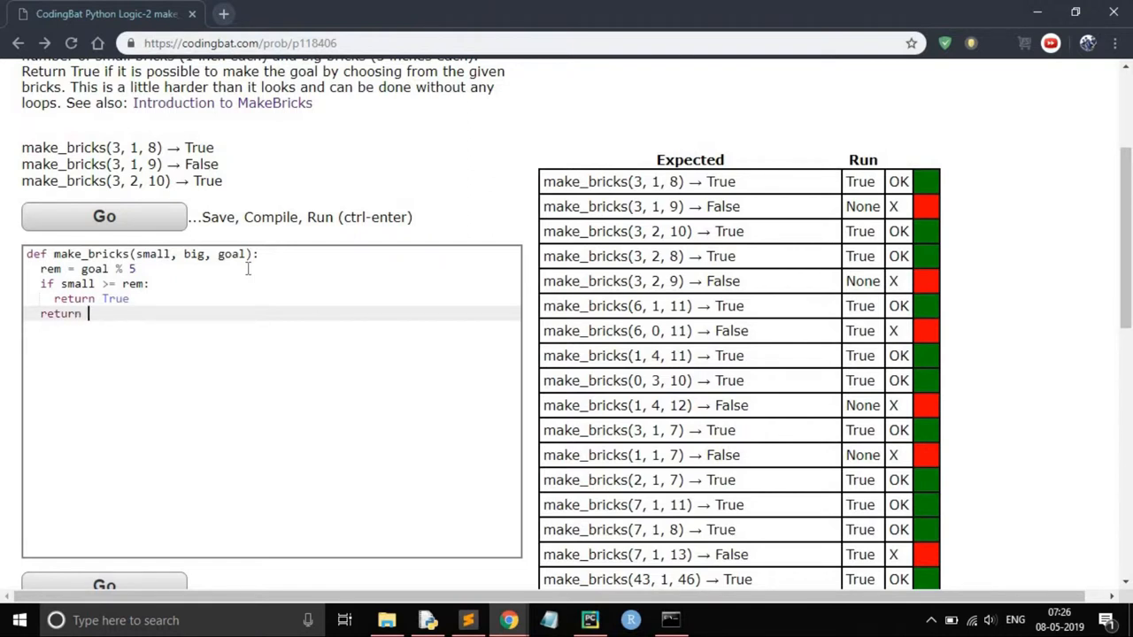
type("False")
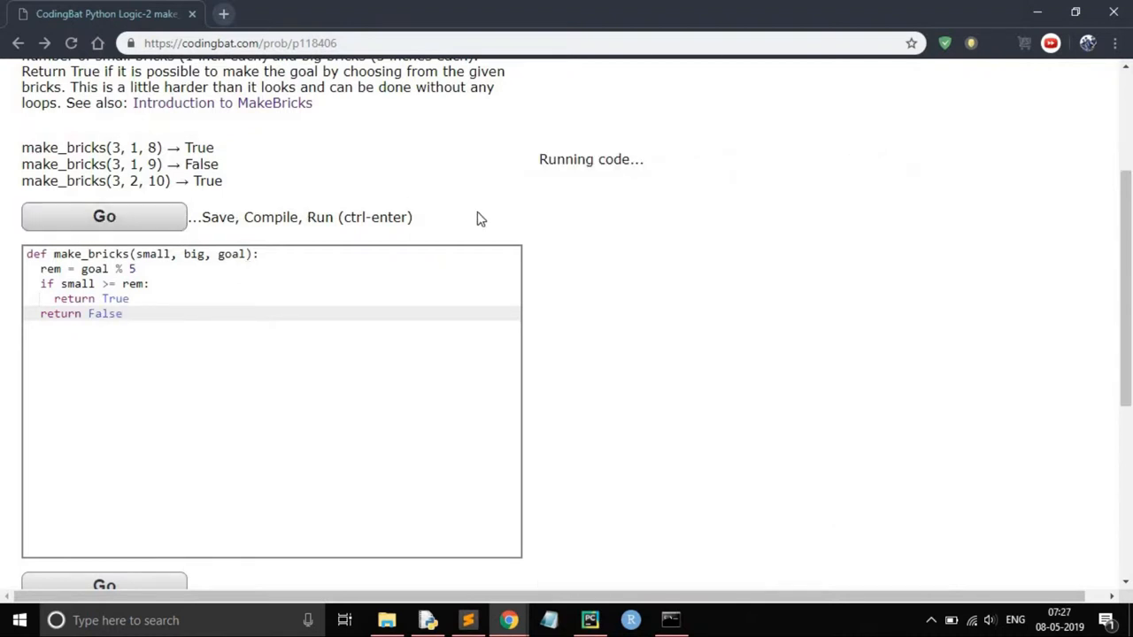
left_click(102, 216)
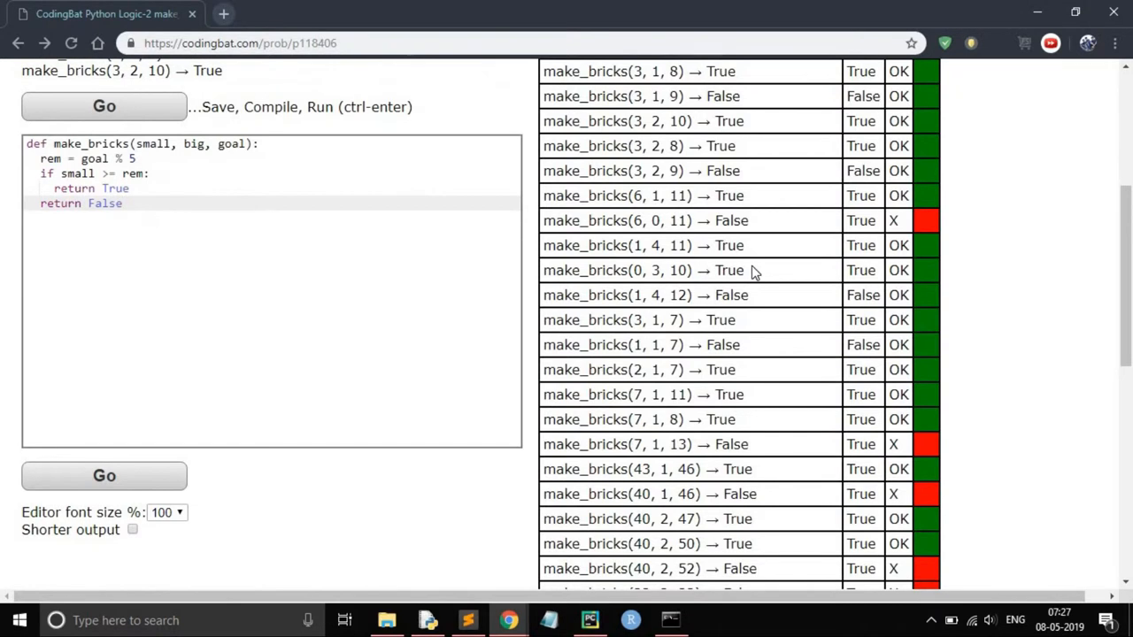
Review the Expected/Run table and pick out the goal 11 in failing make_bricks(6, 0, 11)
scroll("down", 3)
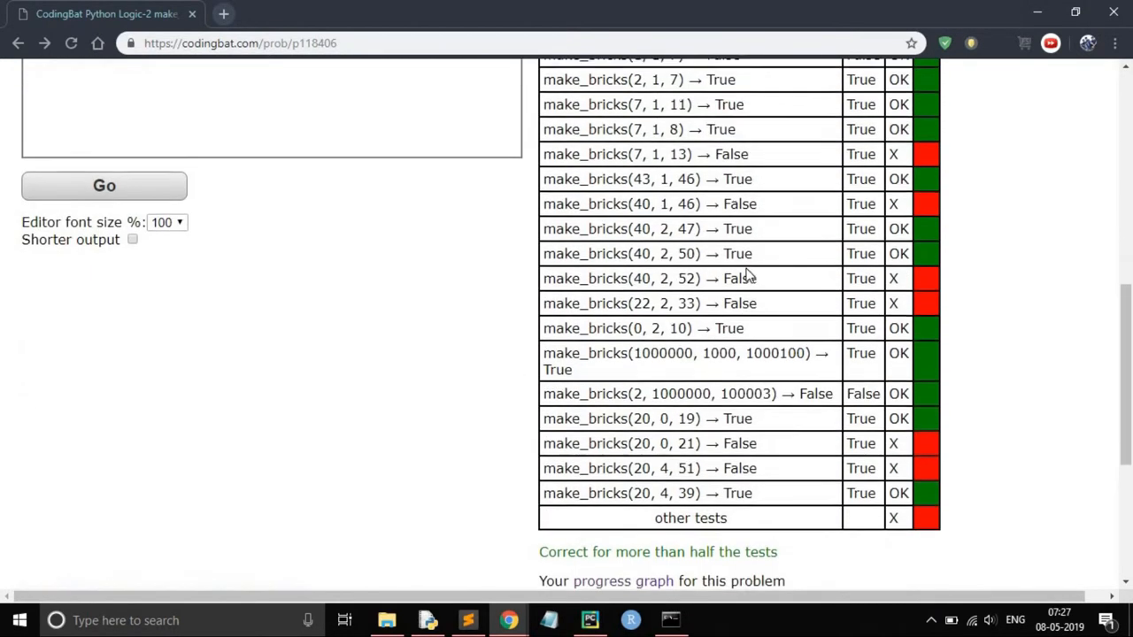
scroll("up", 3)
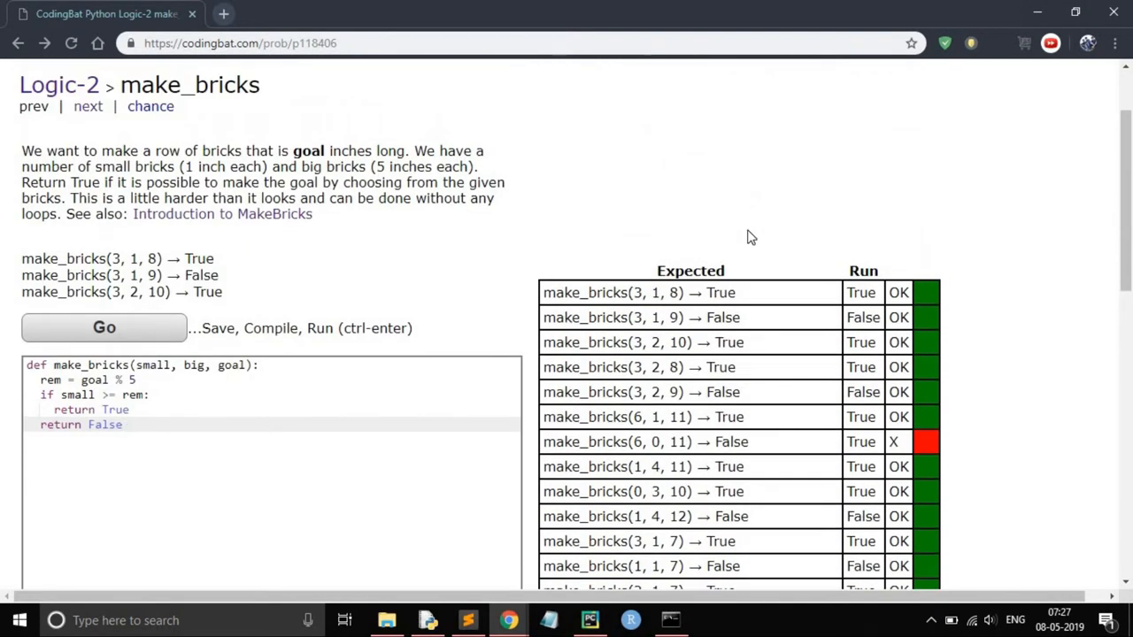
scroll("down", 3)
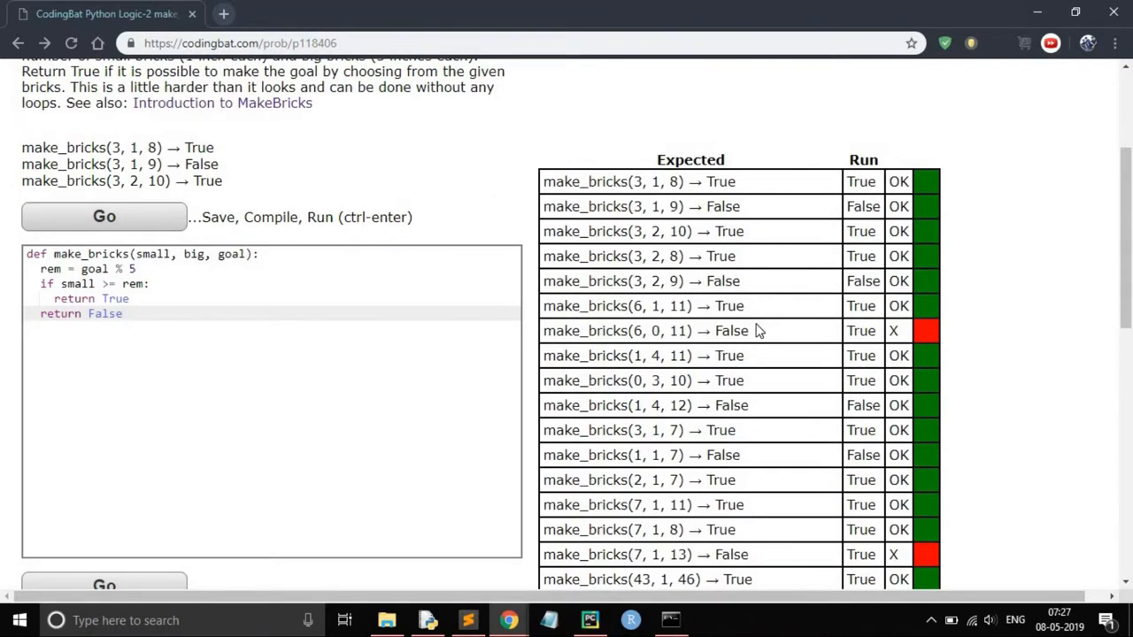
mouse_move(754, 335)
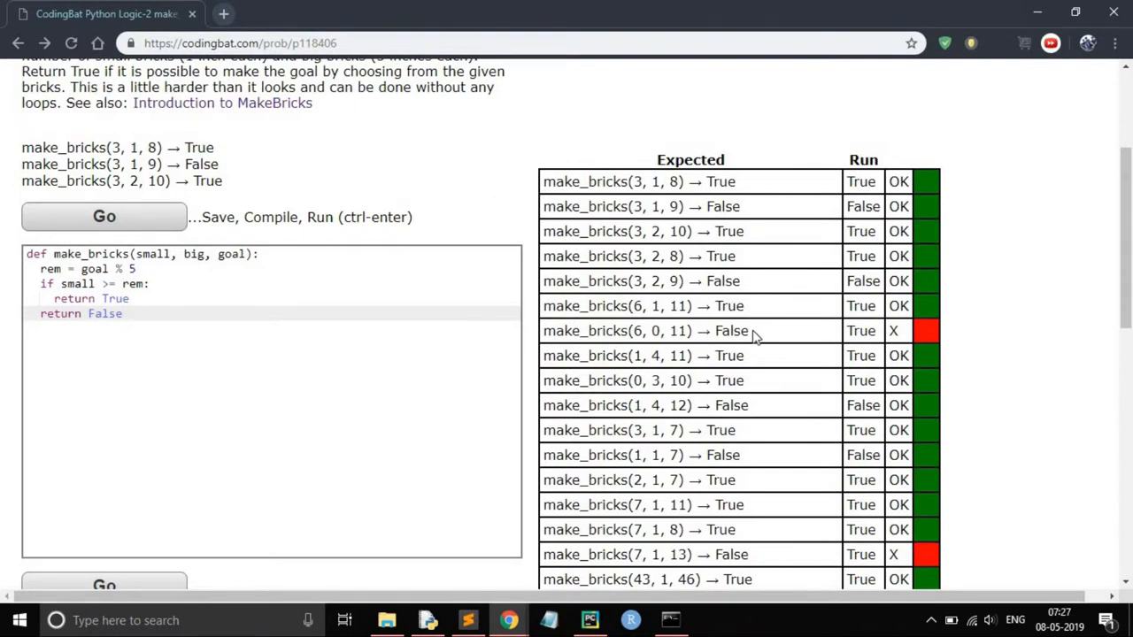
mouse_move(675, 333)
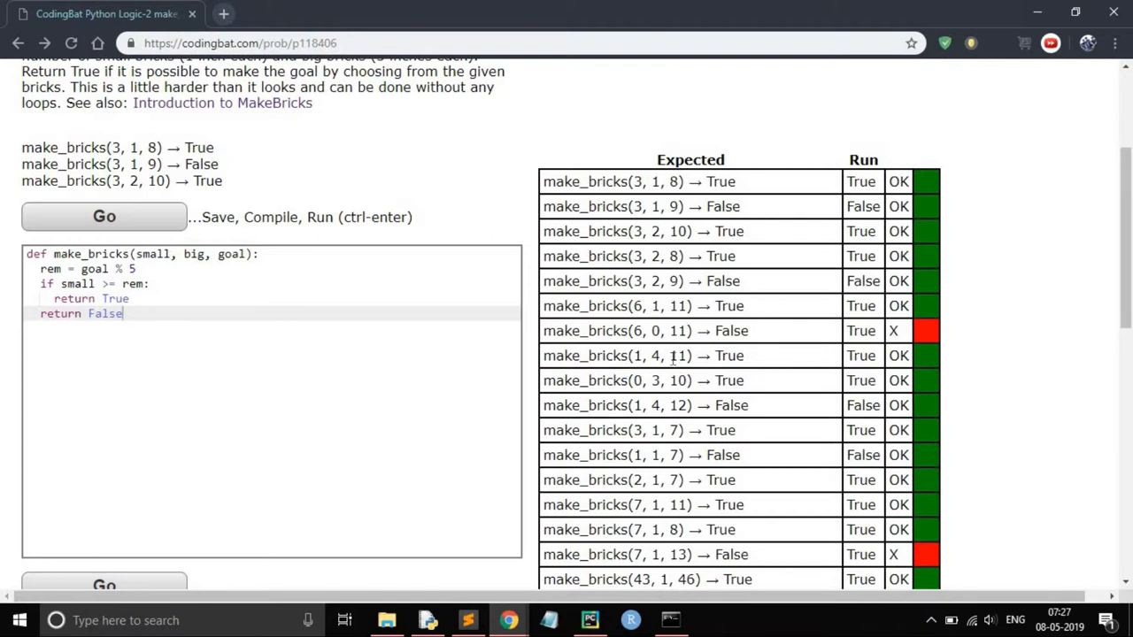
double_click(680, 355)
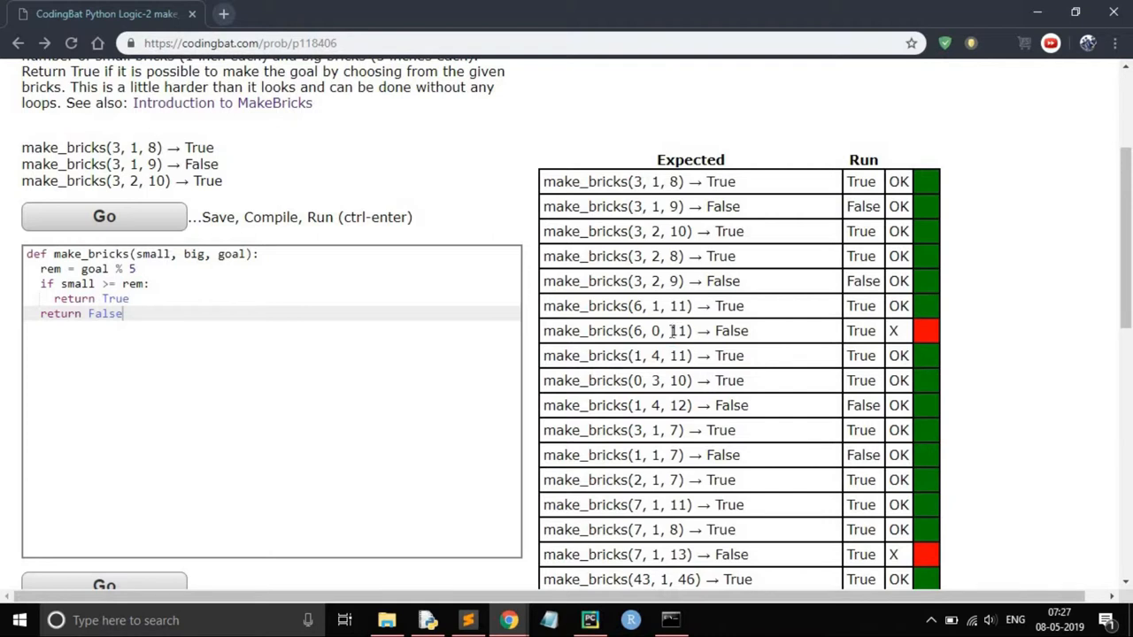
double_click(678, 331)
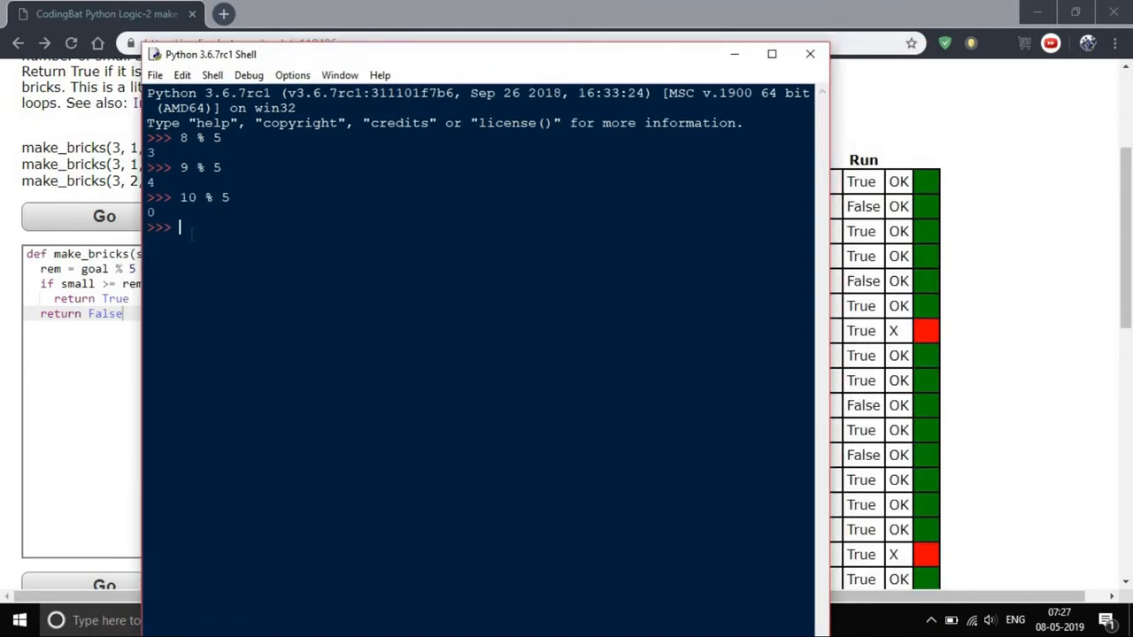
Evaluate 11 % 5 to 1 in IDLE and move the shell aside to compare with the failing test
type("11")
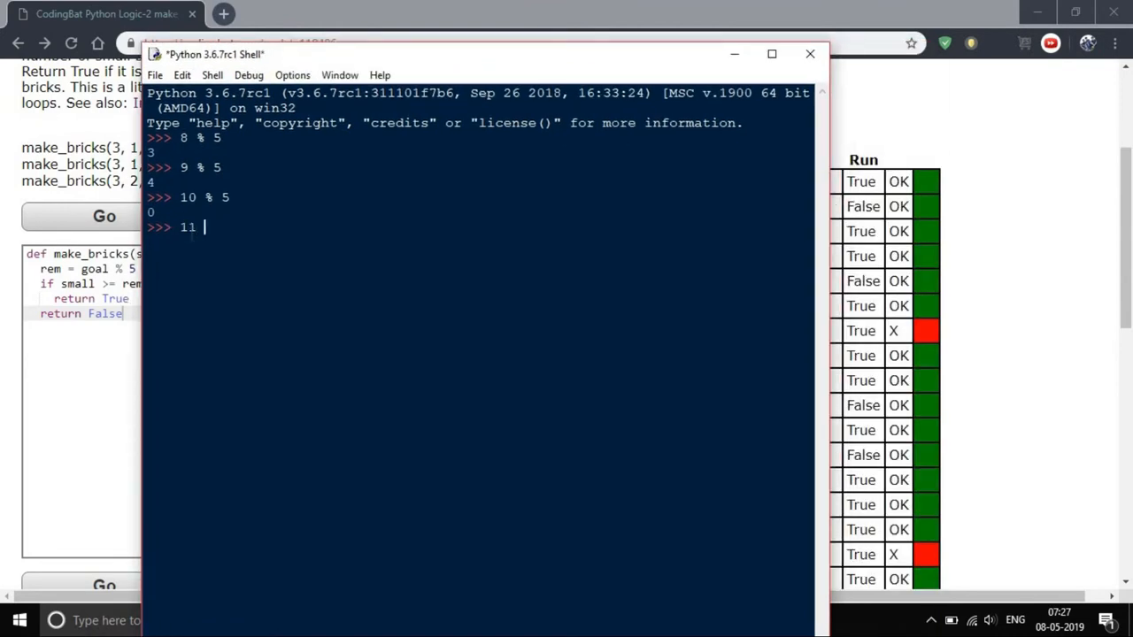
type("5")
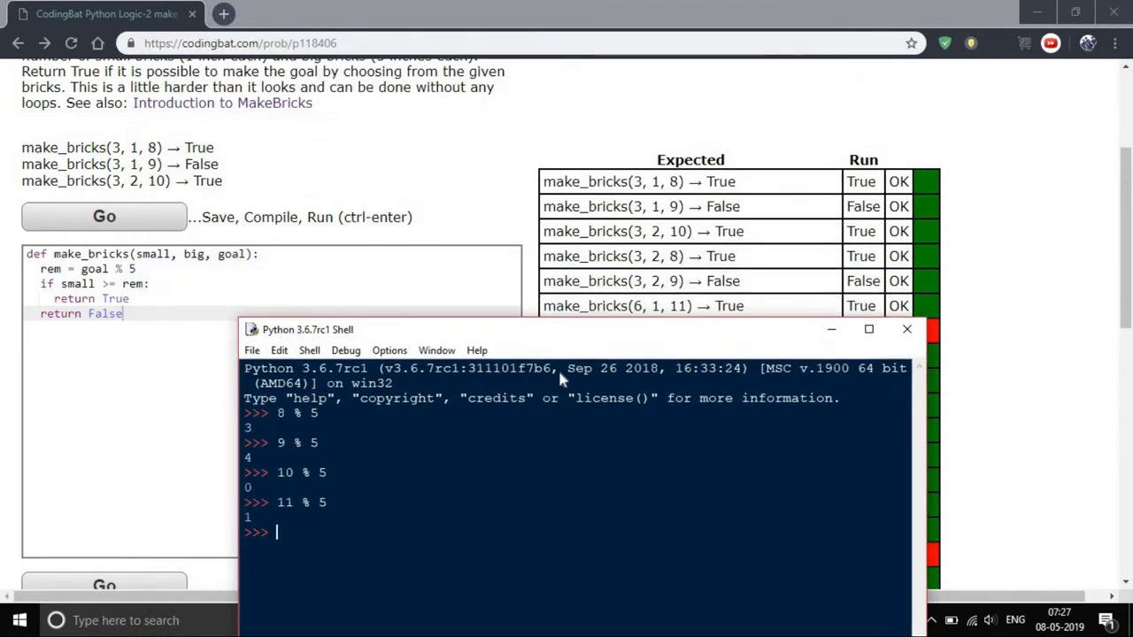
left_click_drag(567, 330, 699, 361)
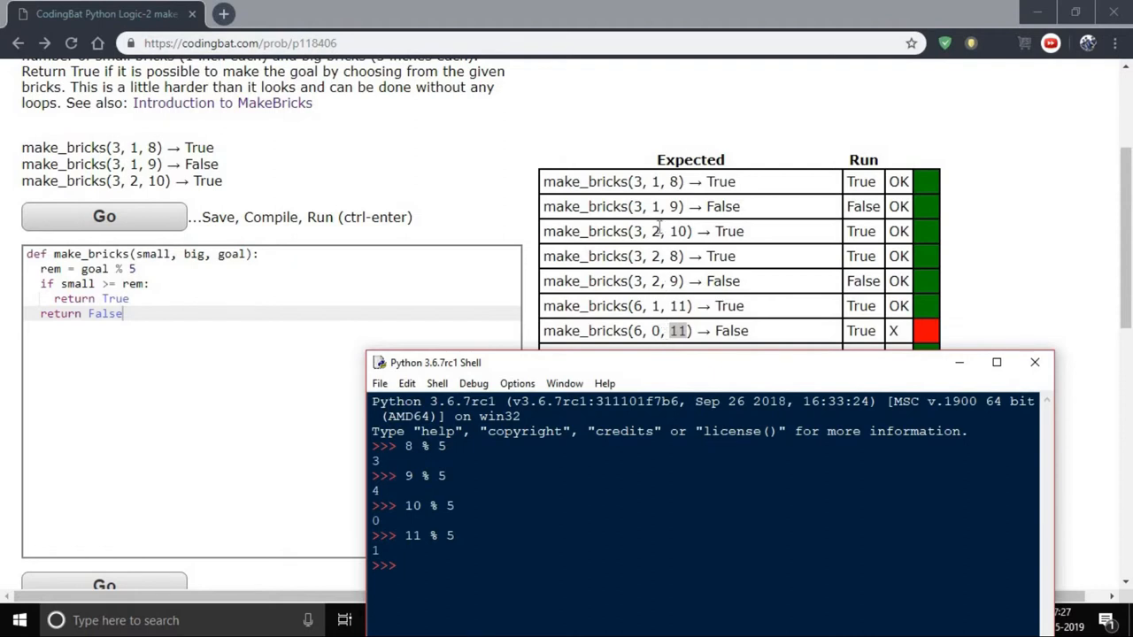
mouse_move(665, 372)
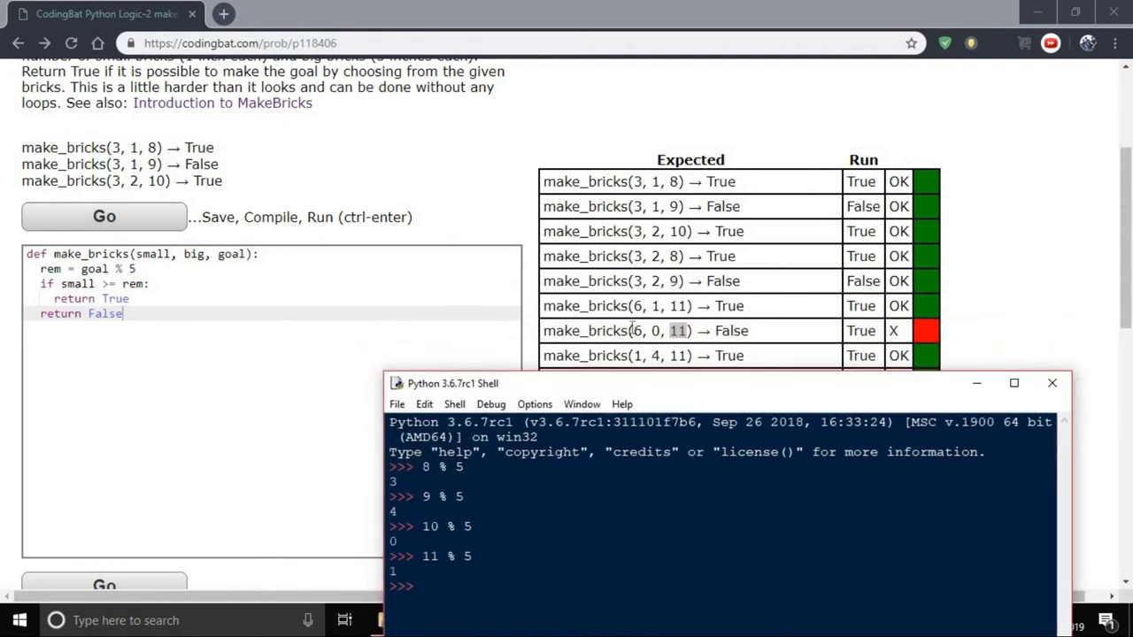
mouse_move(680, 284)
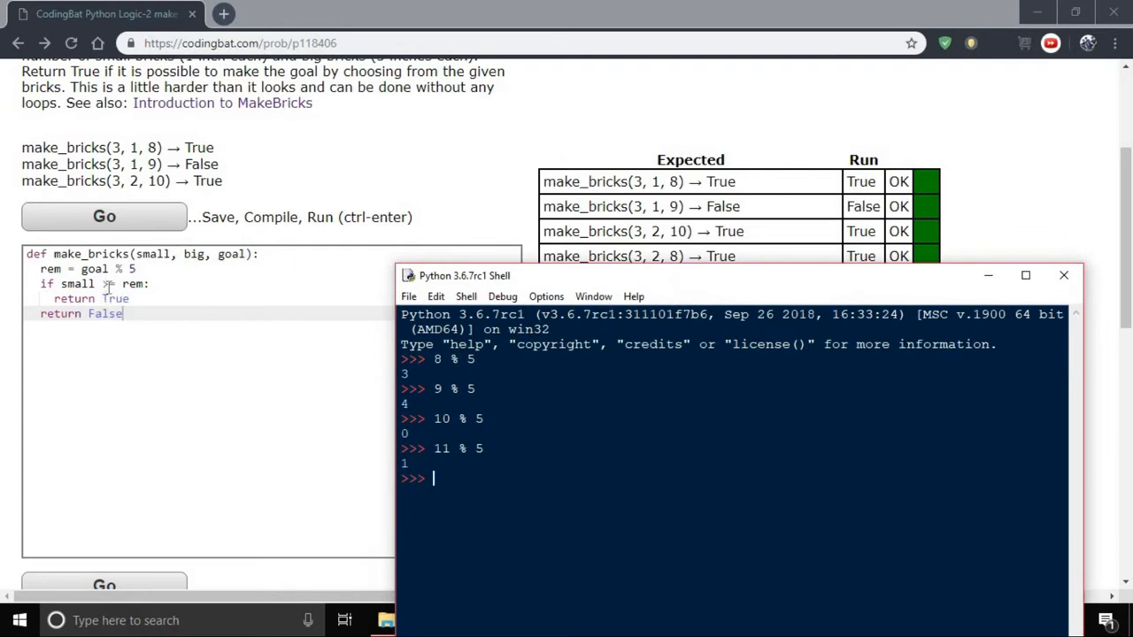
type(">=")
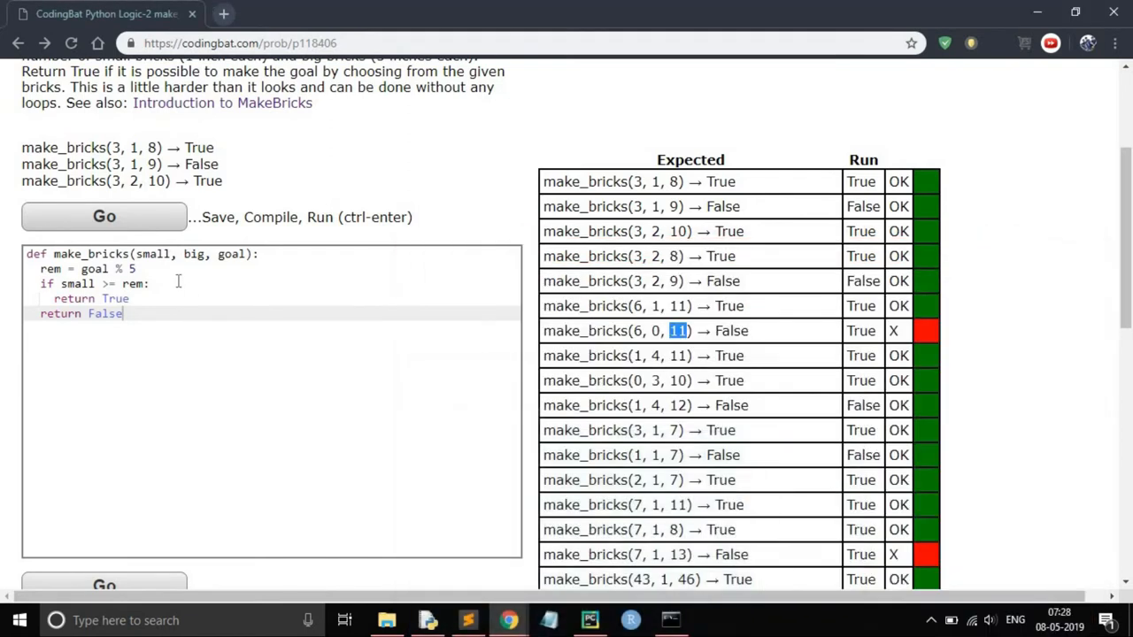
Insert the line 'sums = small + 5*big' after the rem line
key("enter")
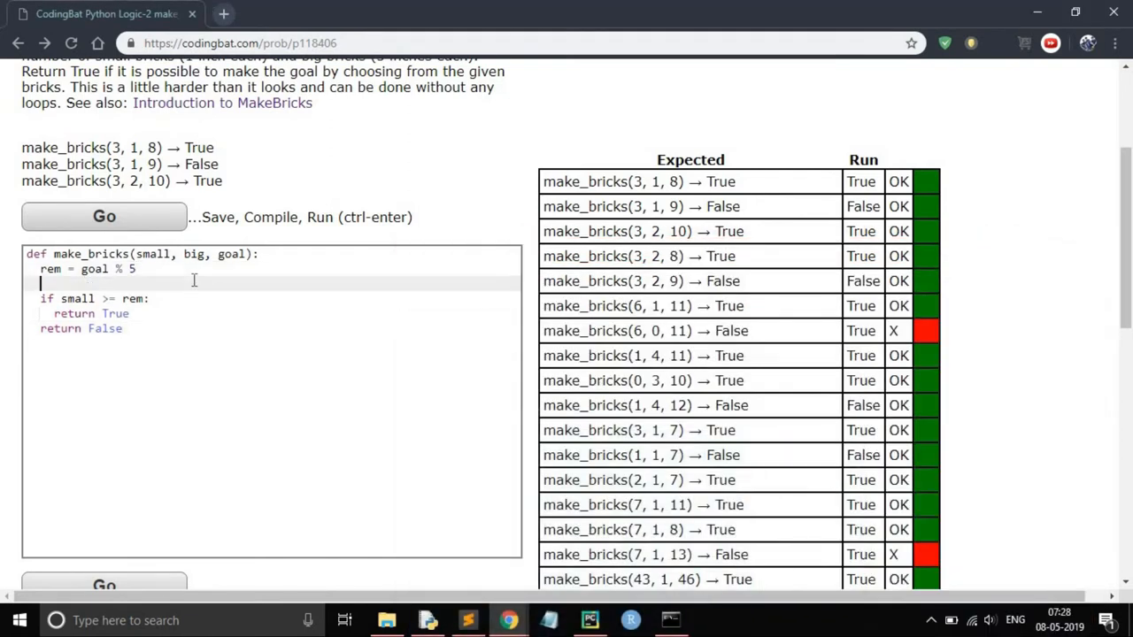
type("sum")
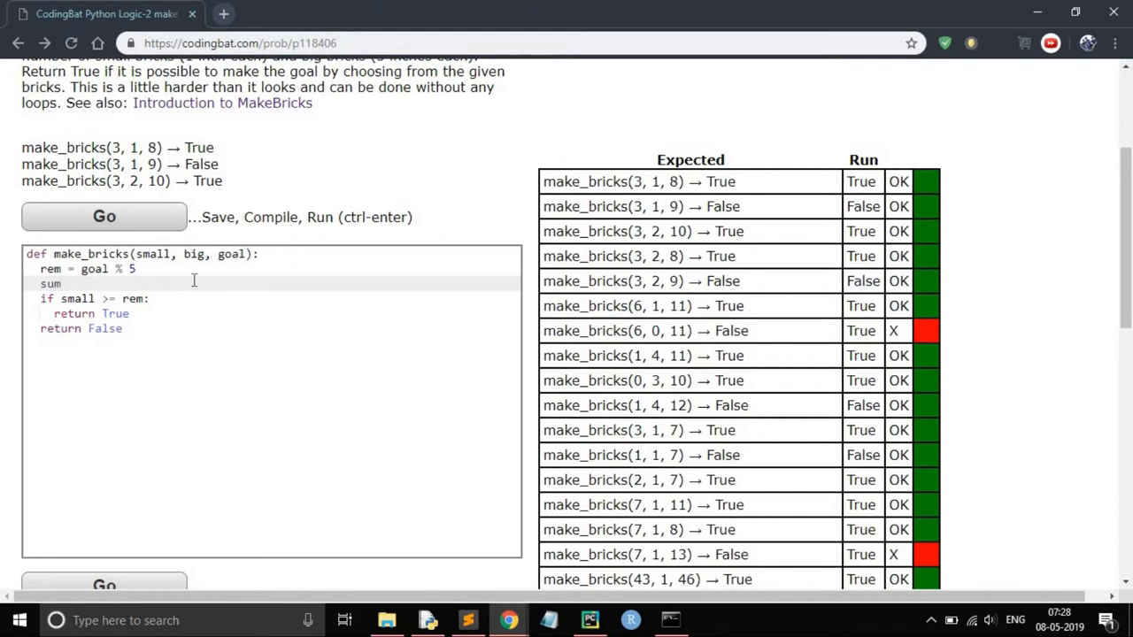
type("s")
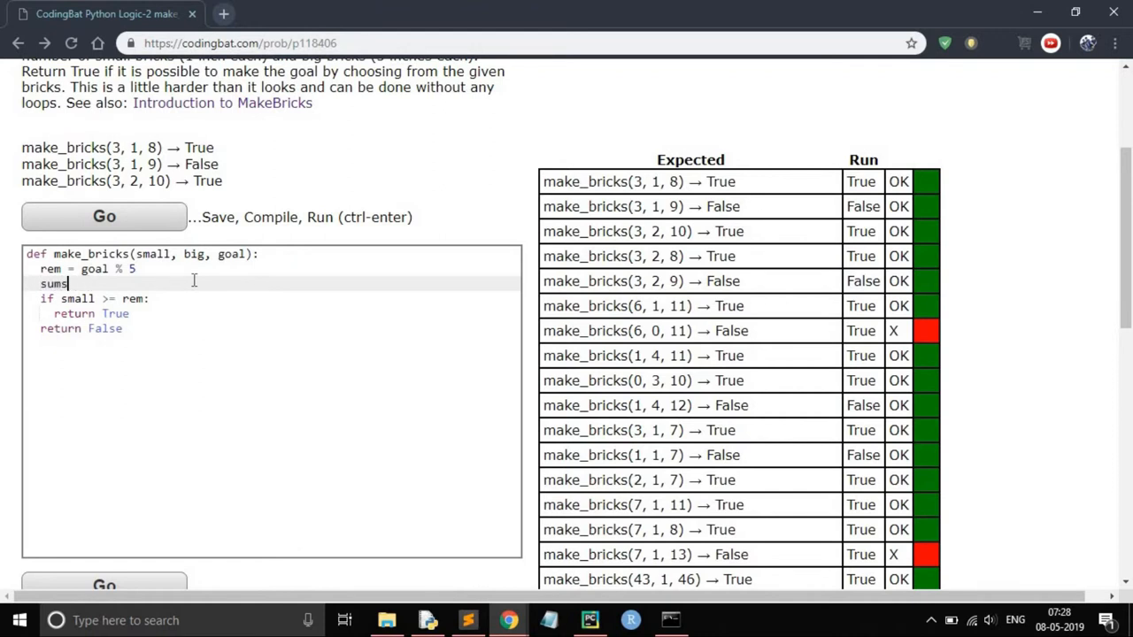
key("Backspace")
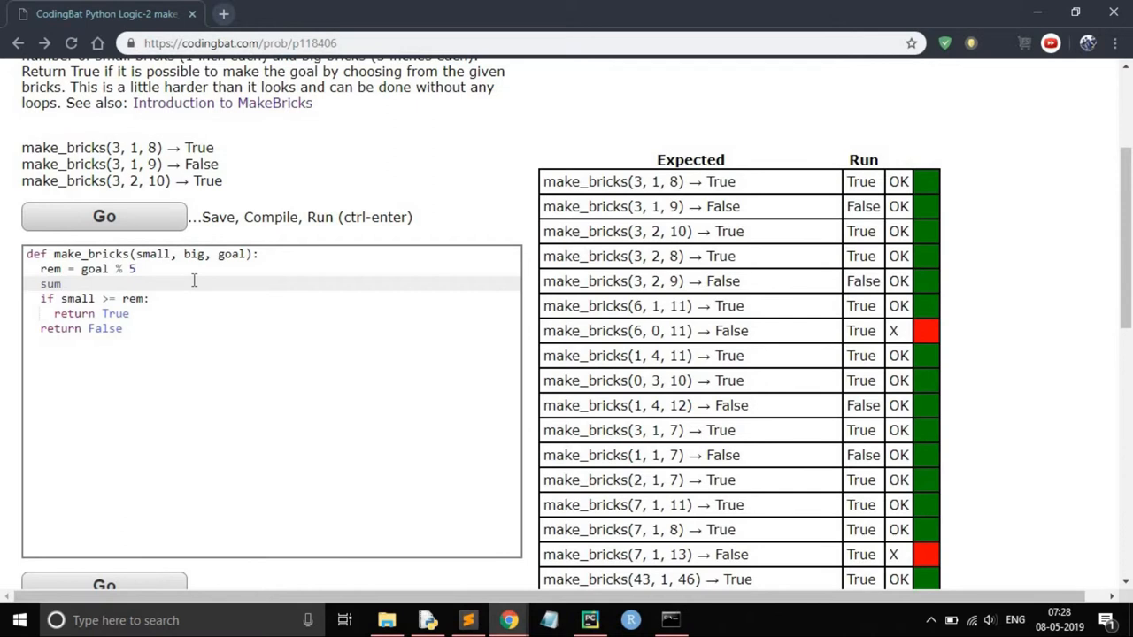
type("s =")
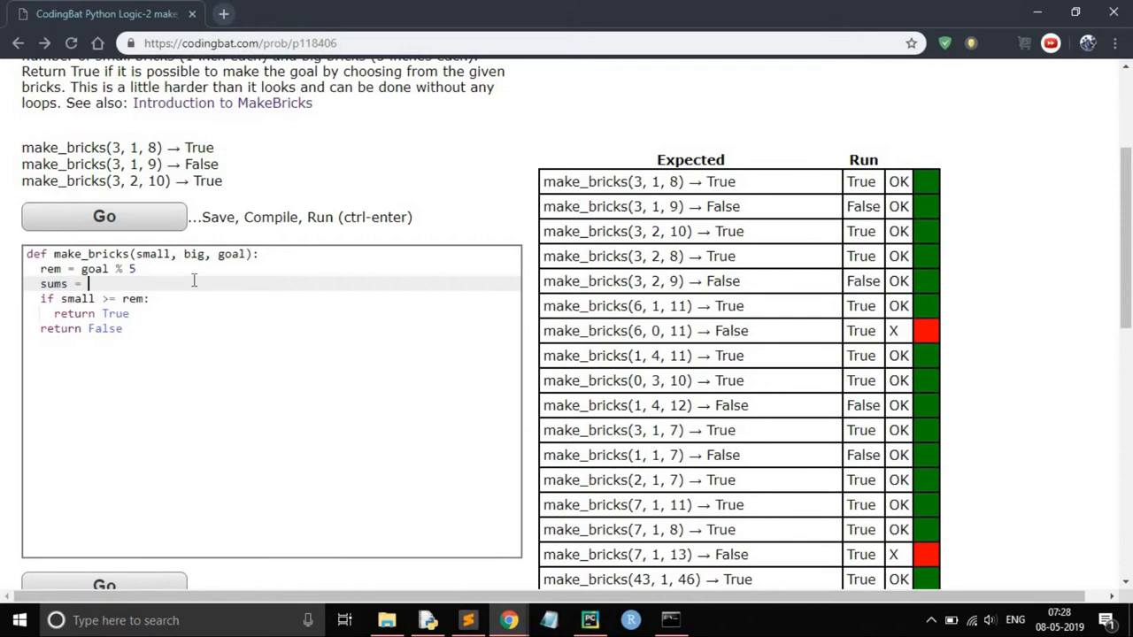
type("small +")
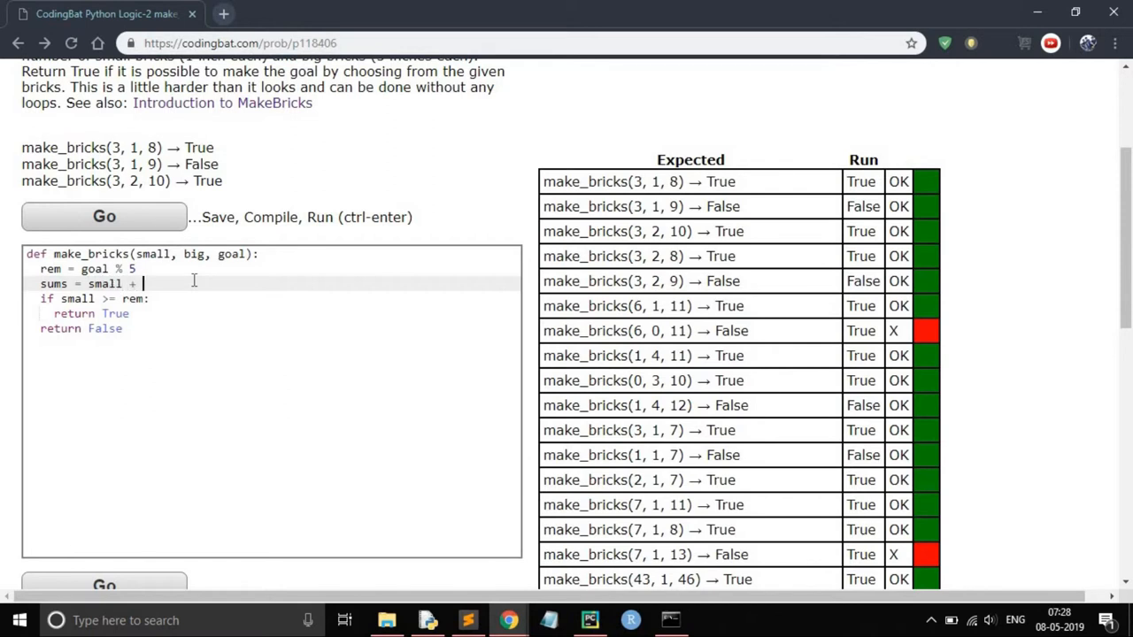
type("5*")
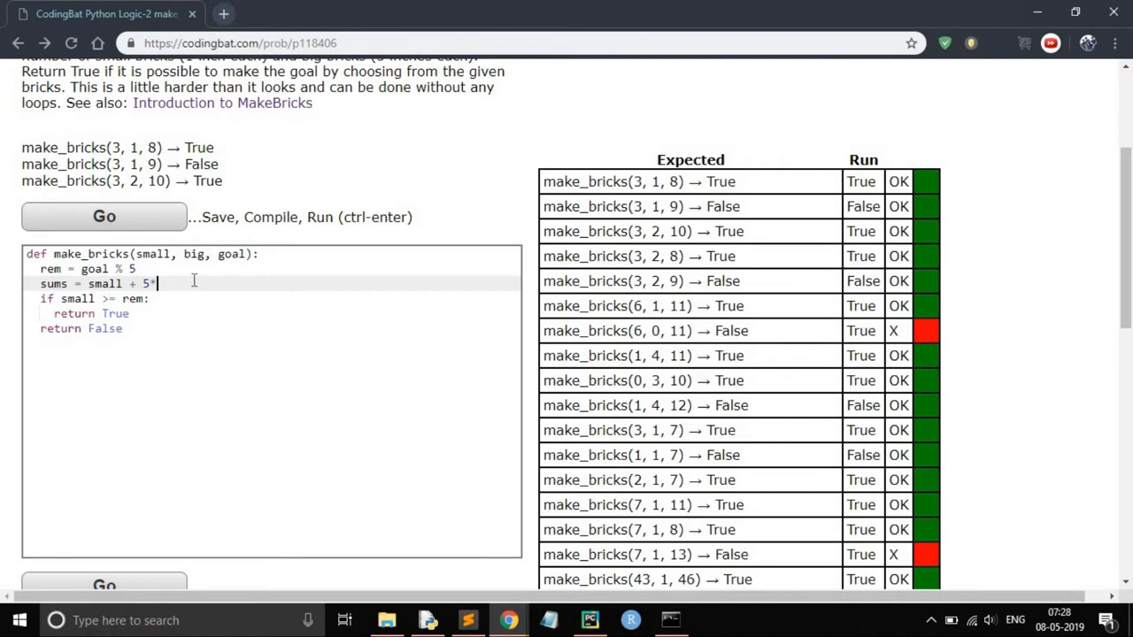
type("big")
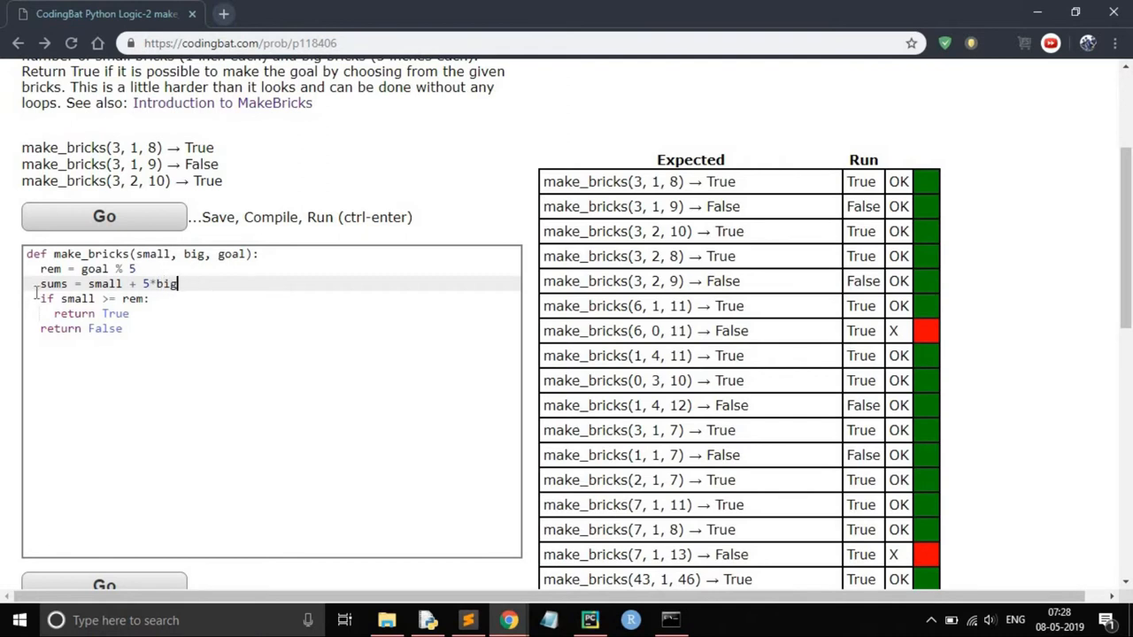
Change the condition to 'if sums >= goal and small >= rem:'
triple_click(107, 283)
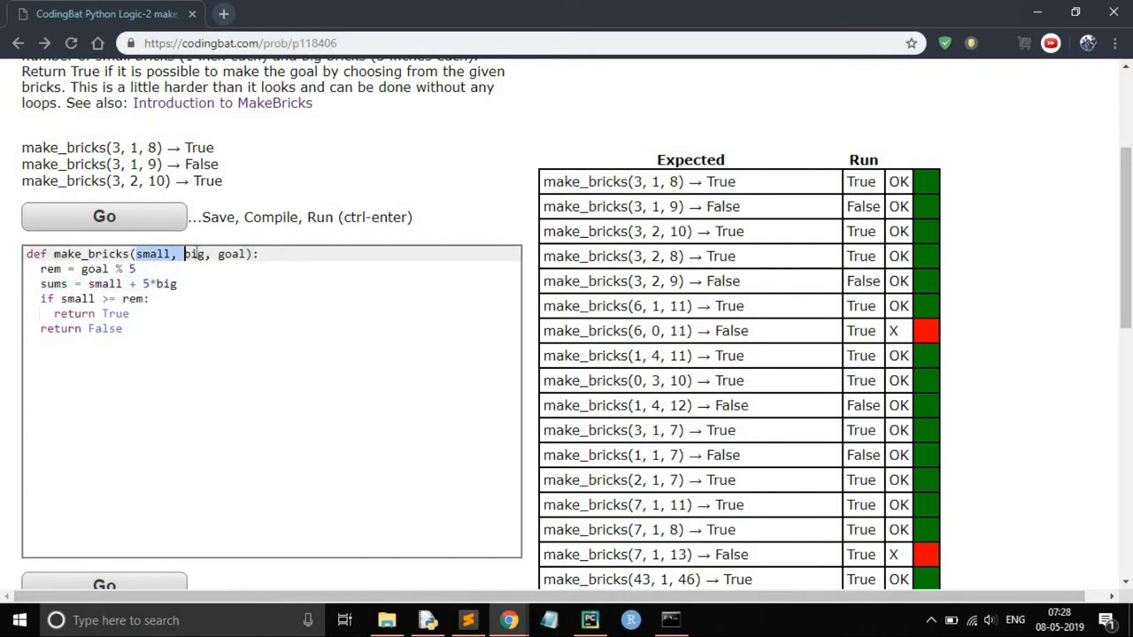
left_click(174, 305)
type("sums >= ")
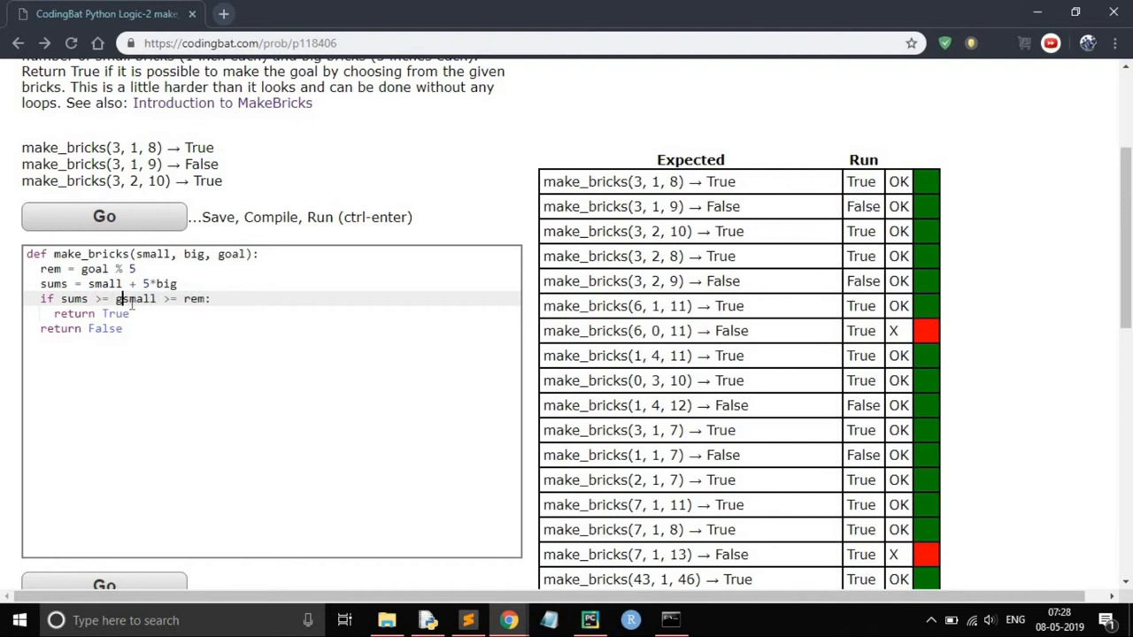
type("goal and")
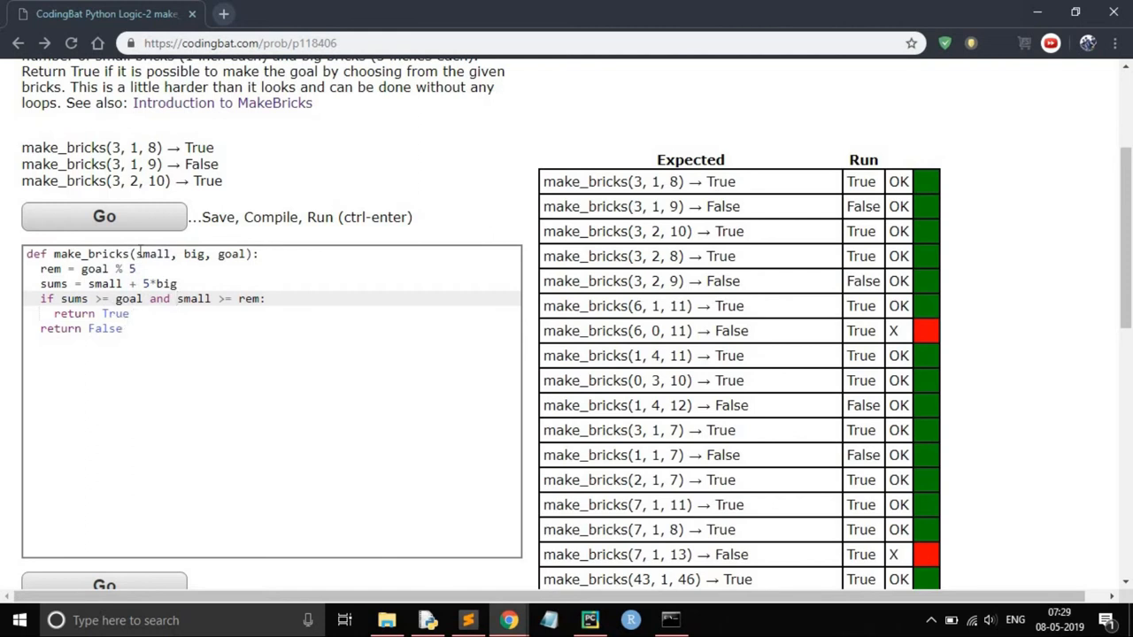
mouse_move(155, 228)
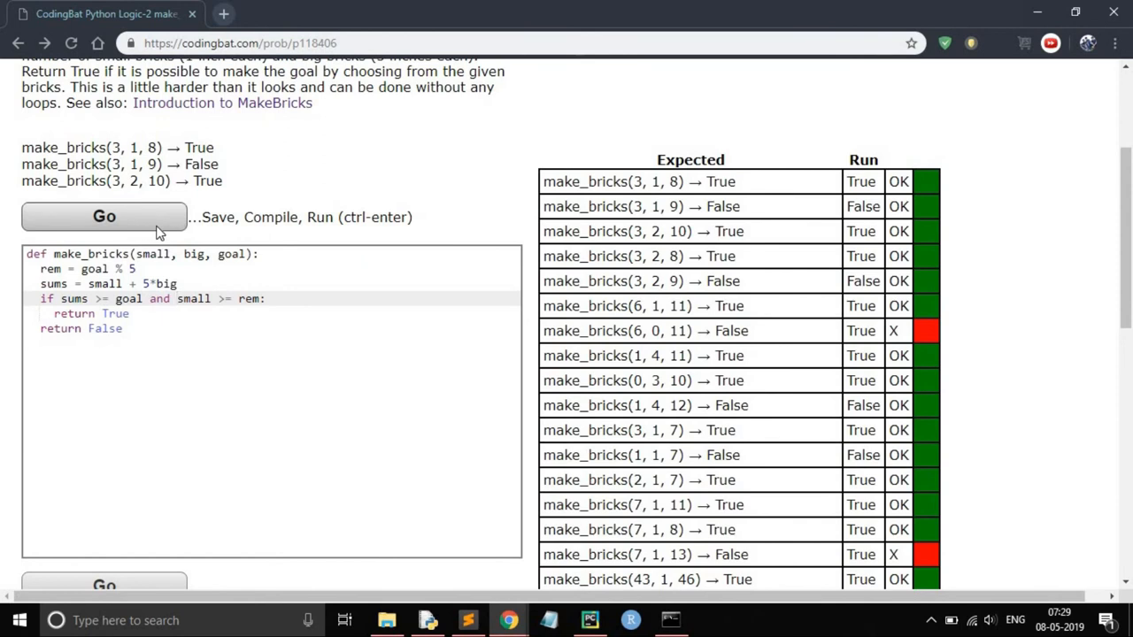
Run the revised make_bricks with Go and see every test pass as All Correct
left_click(103, 216)
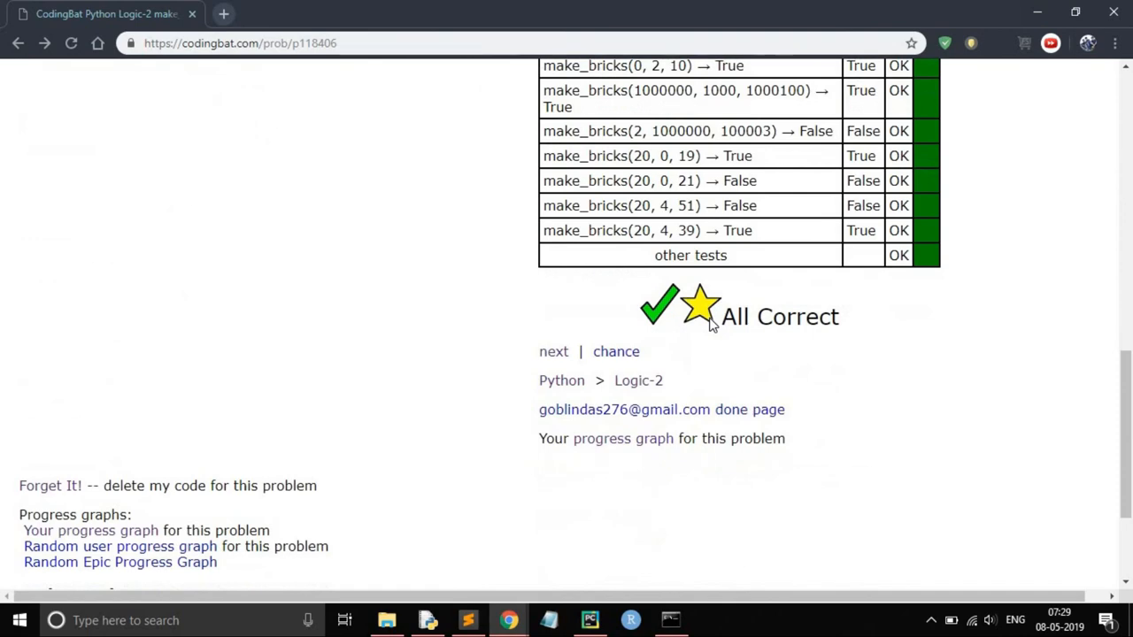
scroll("up", 3)
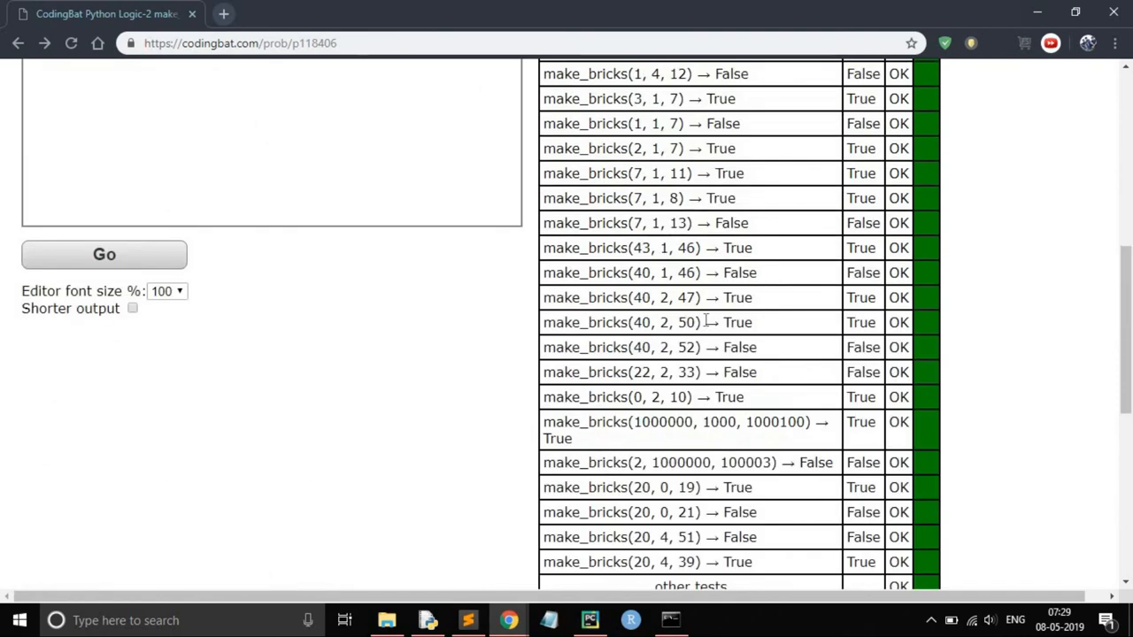